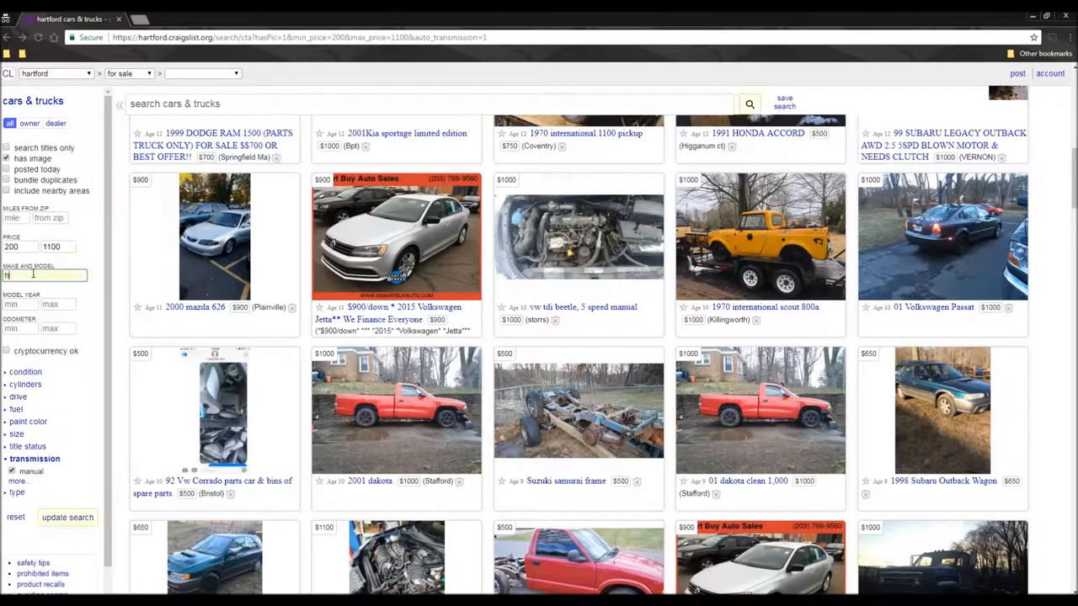
- Filter cars to honda and browse all five 2000 ex civic shell photos, closing the enlarged view
{"action": "type", "text": "honda"}
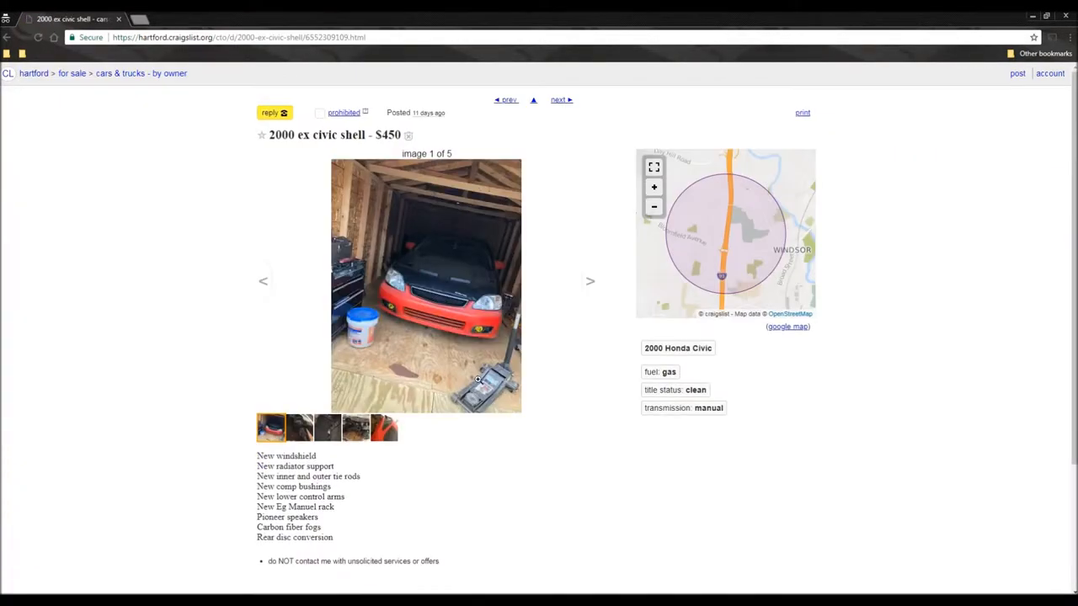
{"action": "left_click", "coordinate": [328, 427]}
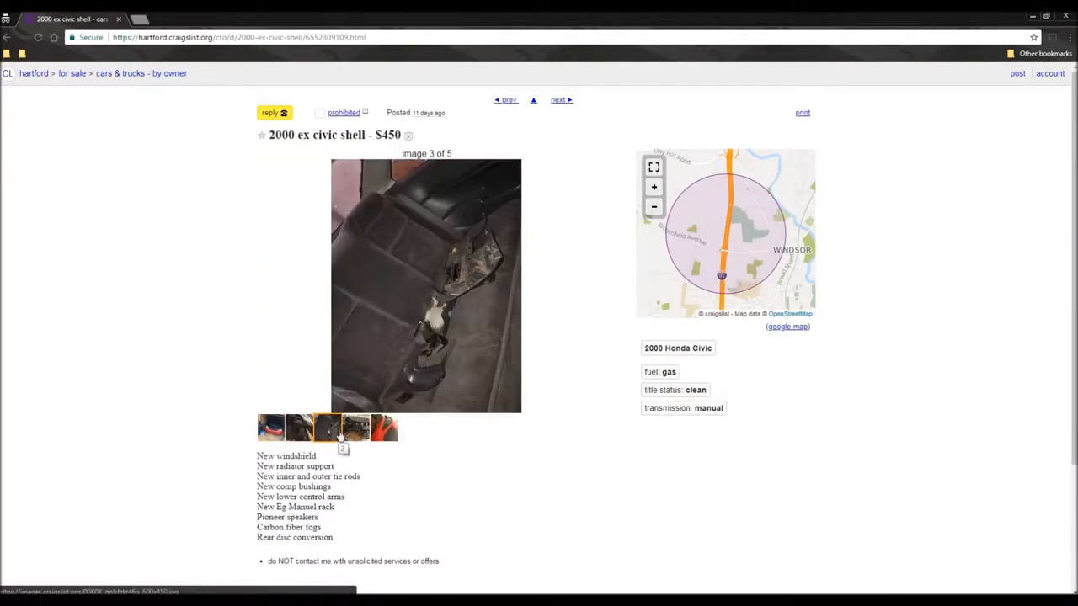
{"action": "left_click", "coordinate": [384, 428]}
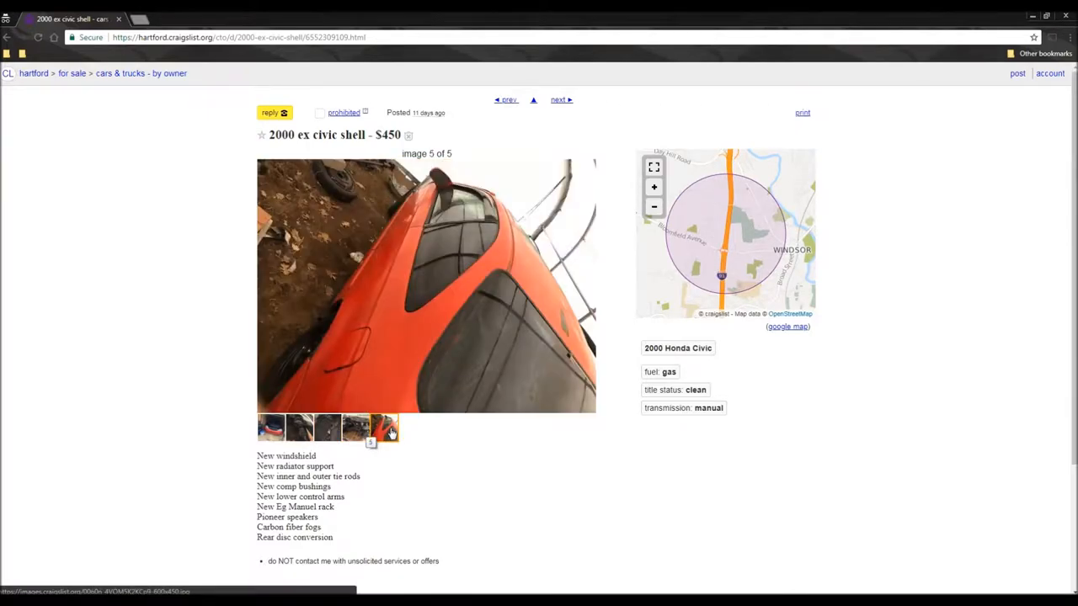
{"action": "left_click", "coordinate": [271, 427]}
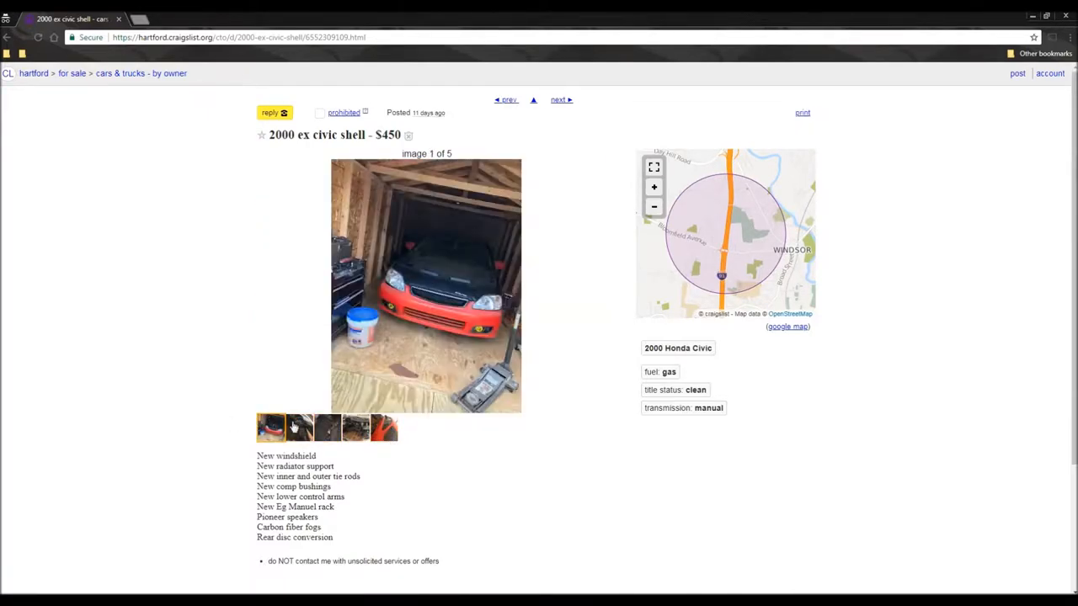
{"action": "left_click", "coordinate": [355, 428]}
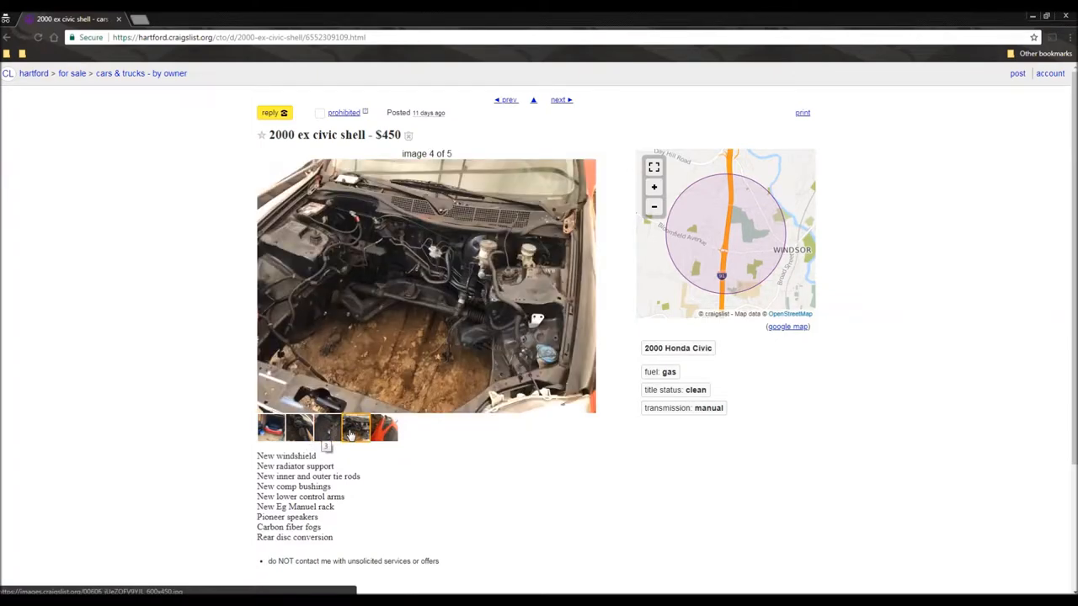
{"action": "left_click", "coordinate": [383, 427]}
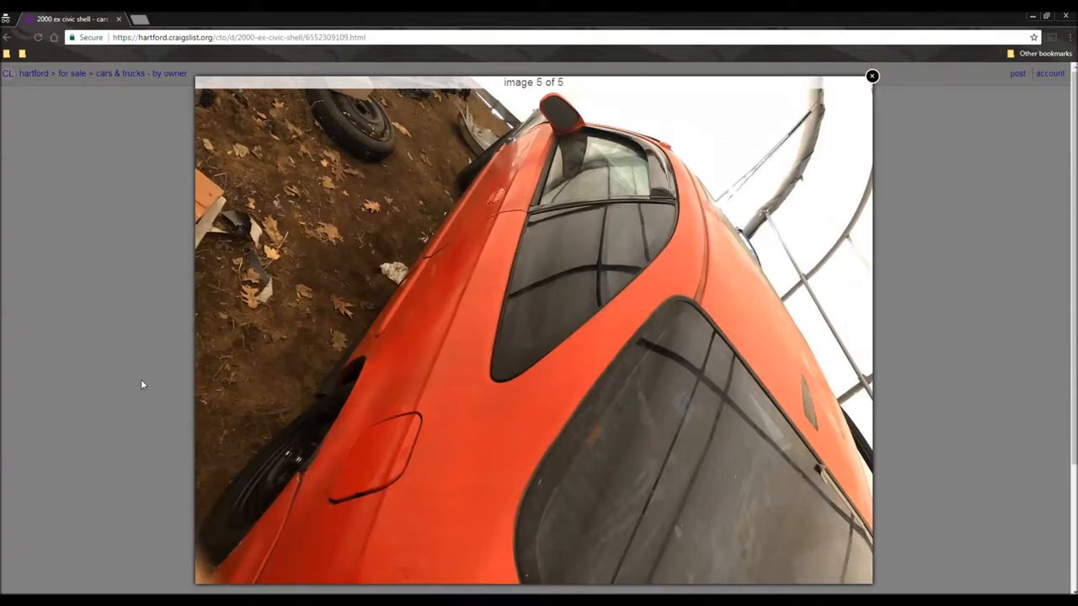
{"action": "left_click", "coordinate": [871, 76]}
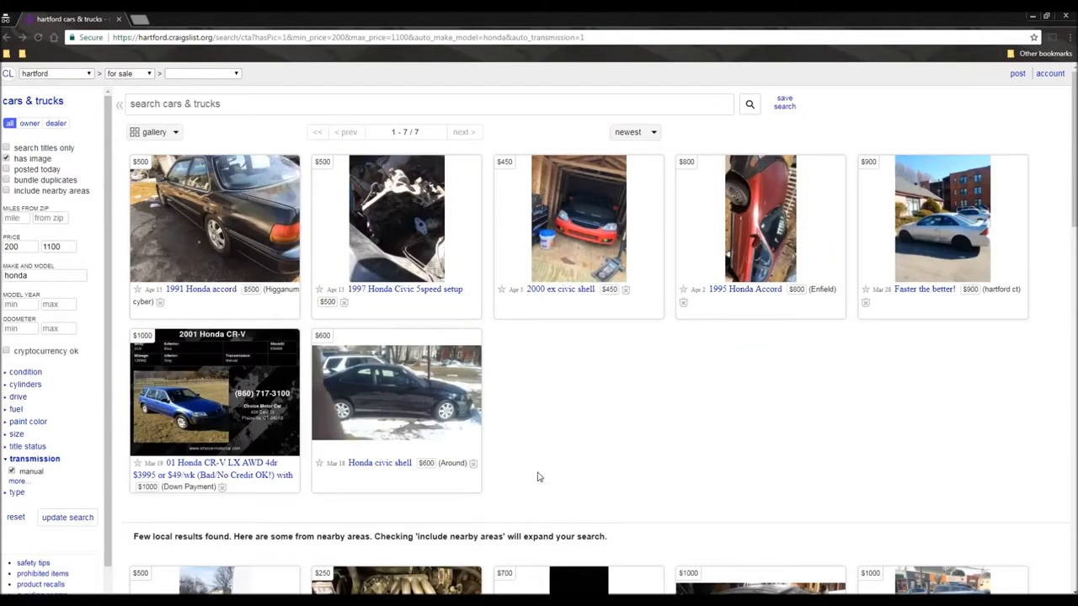
{"action": "mouse_move", "coordinate": [919, 416]}
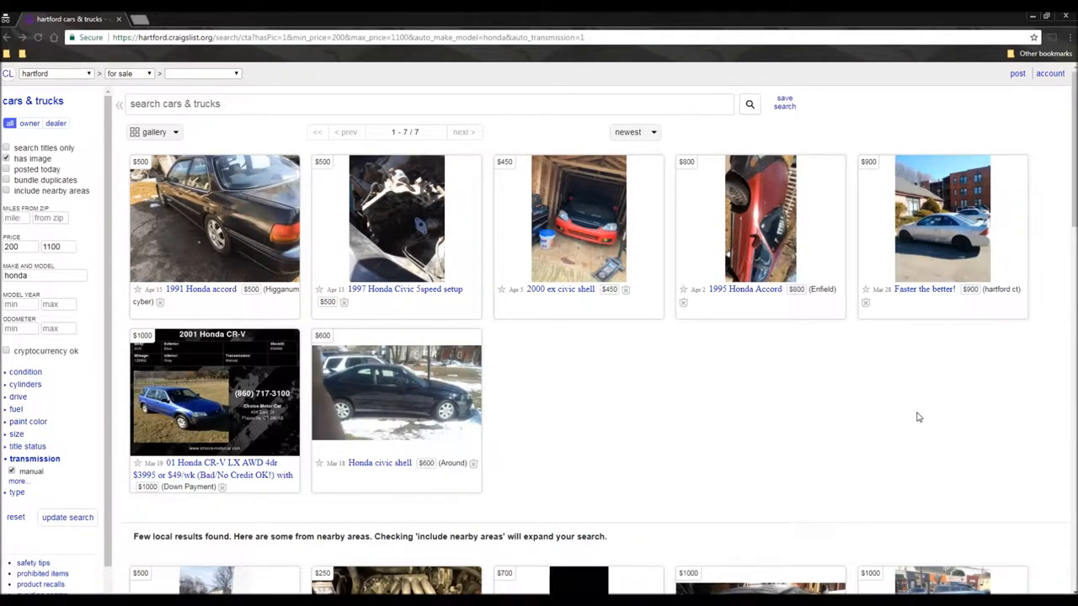
- Scroll the Honda results and open the North Haven 1997 honda civic listing
{"action": "scroll", "scroll_direction": "down", "scroll_amount": 3}
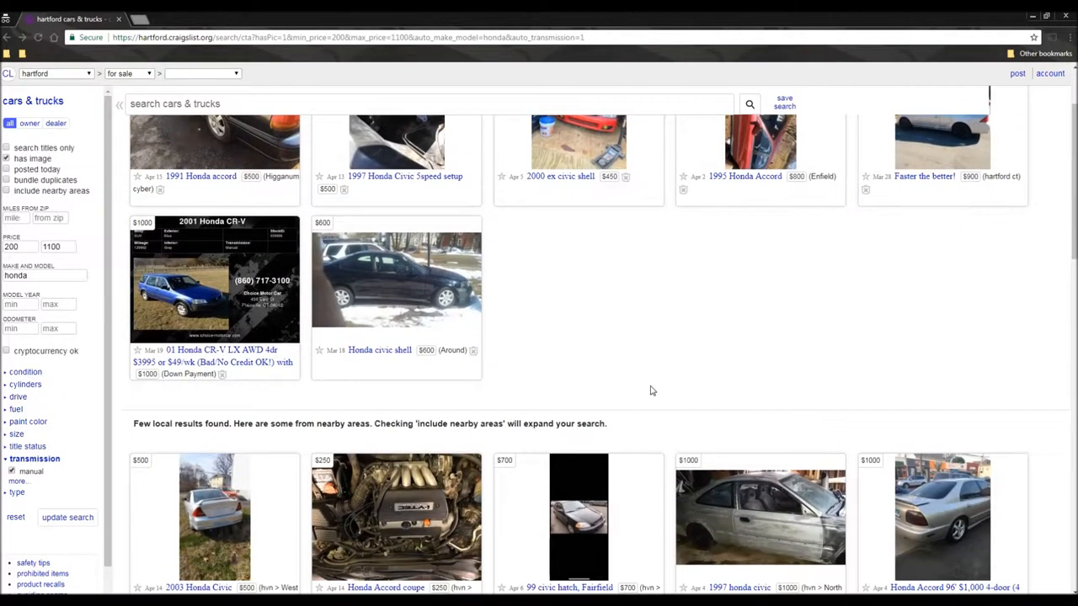
{"action": "scroll", "scroll_direction": "down", "scroll_amount": 3}
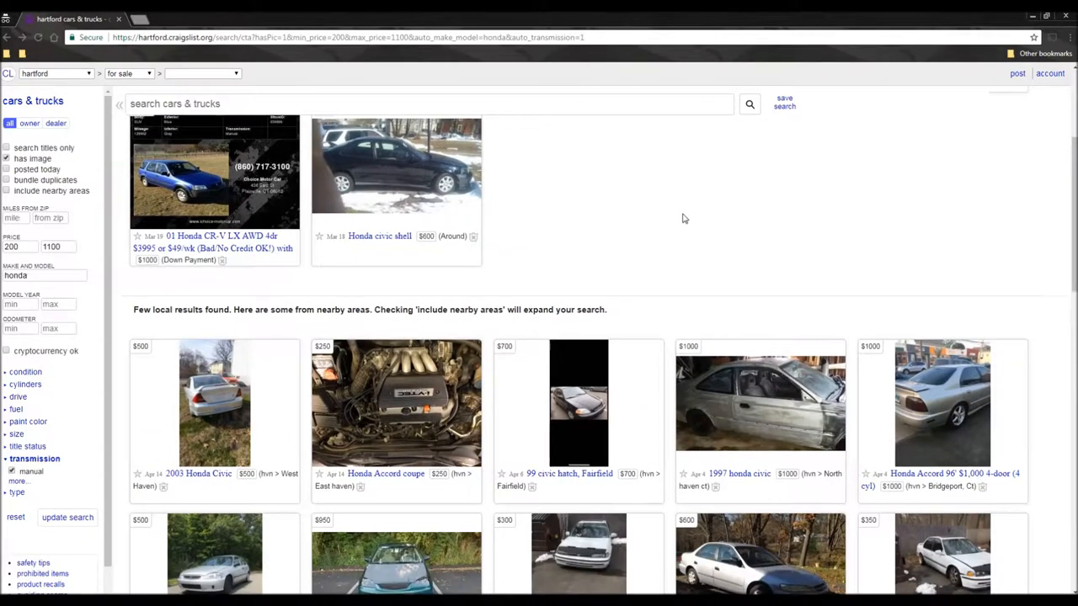
{"action": "scroll", "scroll_direction": "down", "scroll_amount": 3}
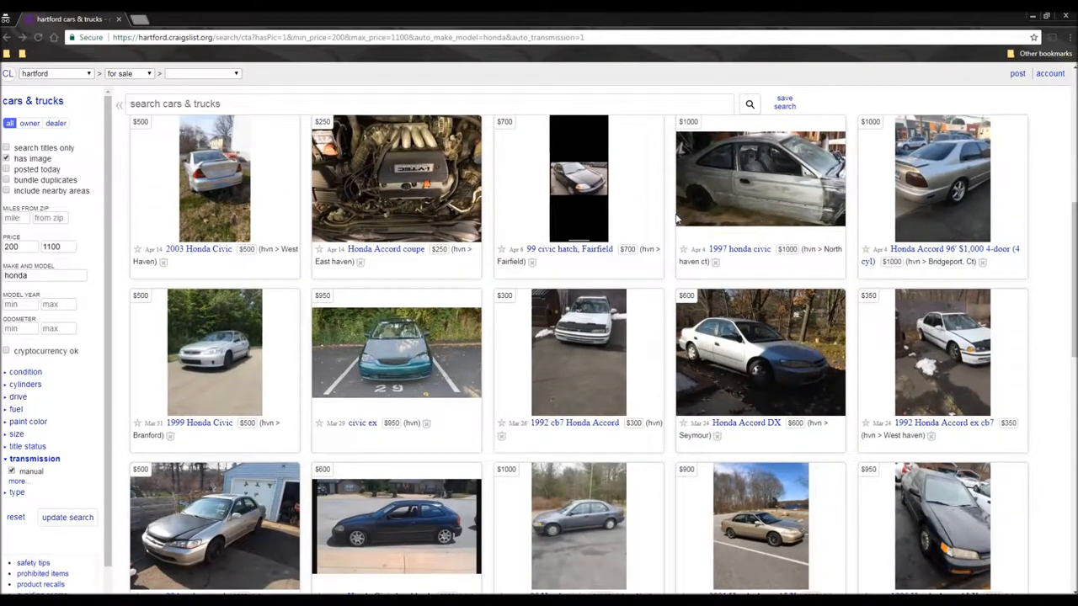
{"action": "mouse_move", "coordinate": [739, 249]}
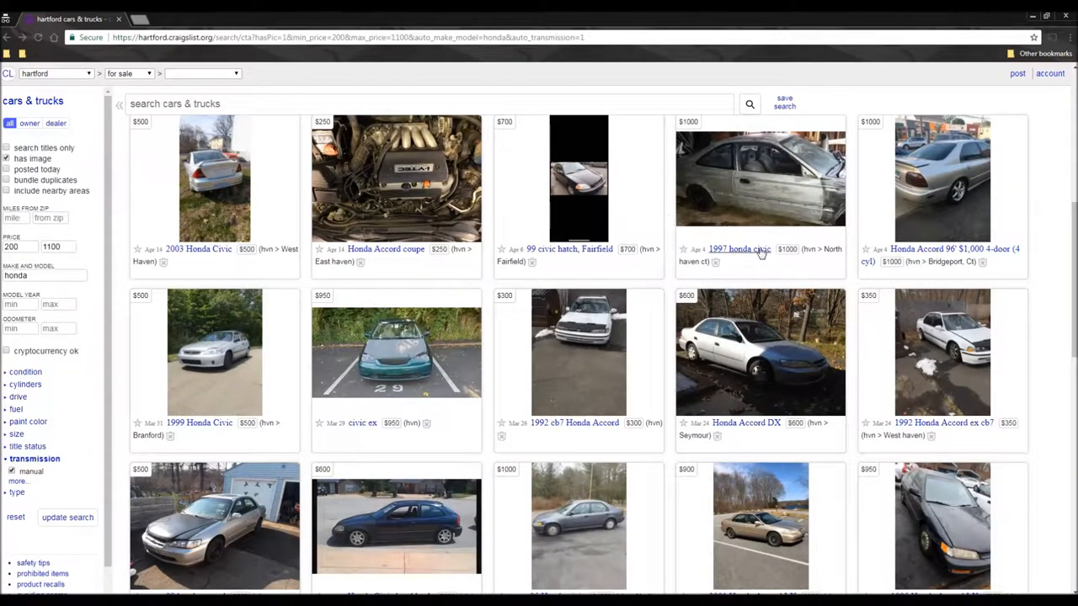
{"action": "left_click", "coordinate": [738, 249]}
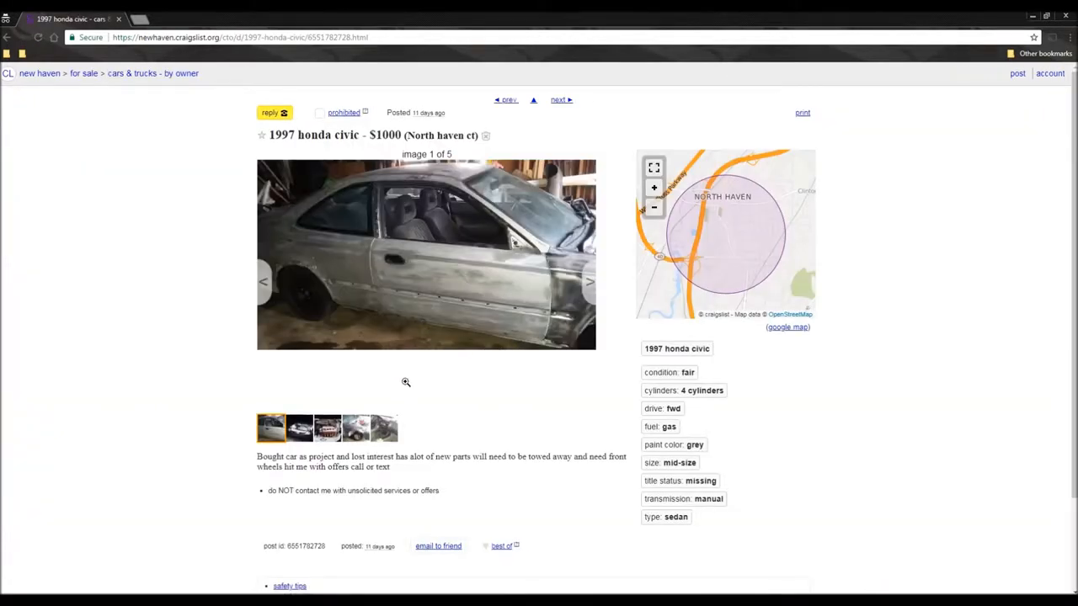
- View the civic's fourth photo, return to the Honda results, and scroll further down
{"action": "left_click", "coordinate": [355, 428]}
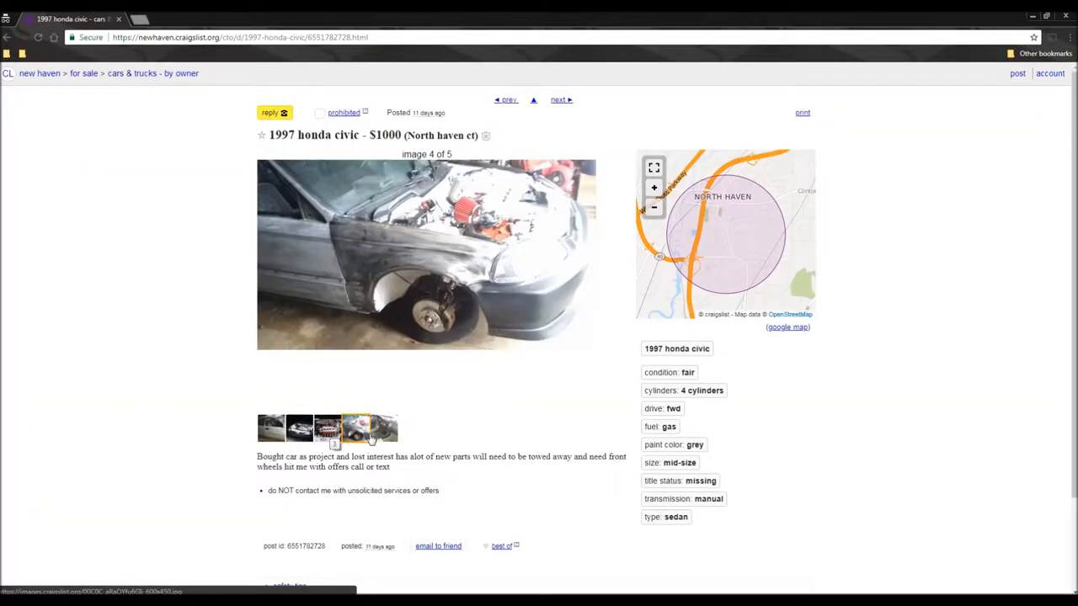
{"action": "left_click", "coordinate": [271, 428]}
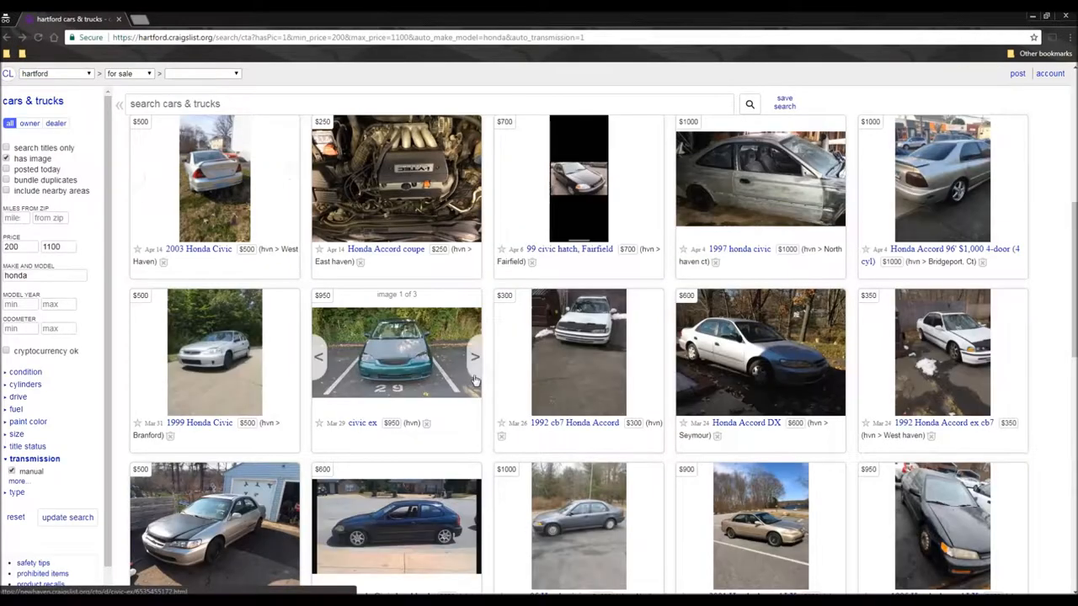
{"action": "scroll", "scroll_direction": "down", "scroll_amount": 3}
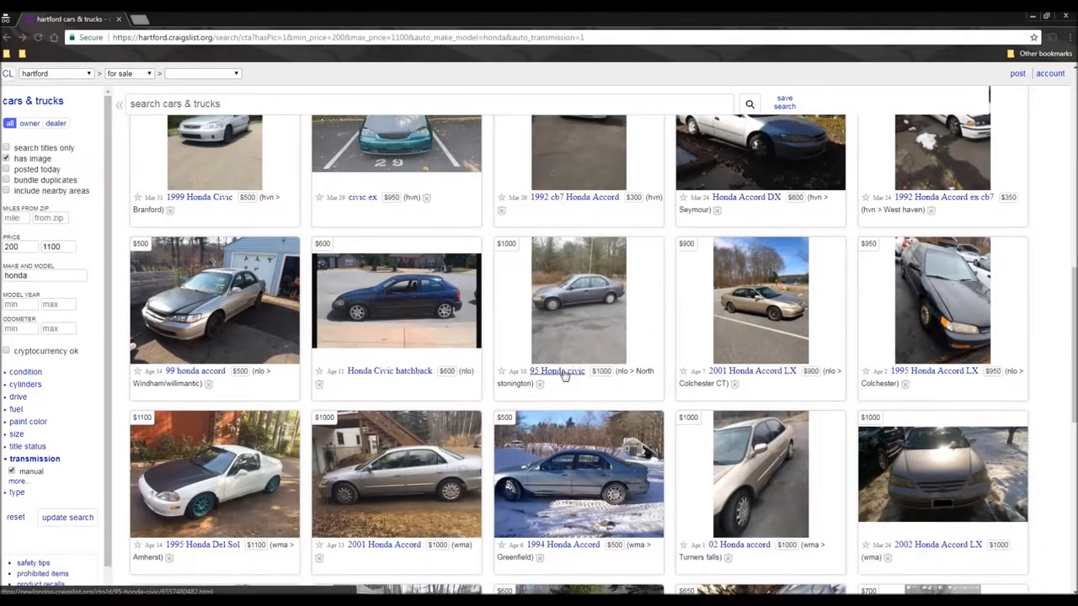
{"action": "scroll", "scroll_direction": "down", "scroll_amount": 3}
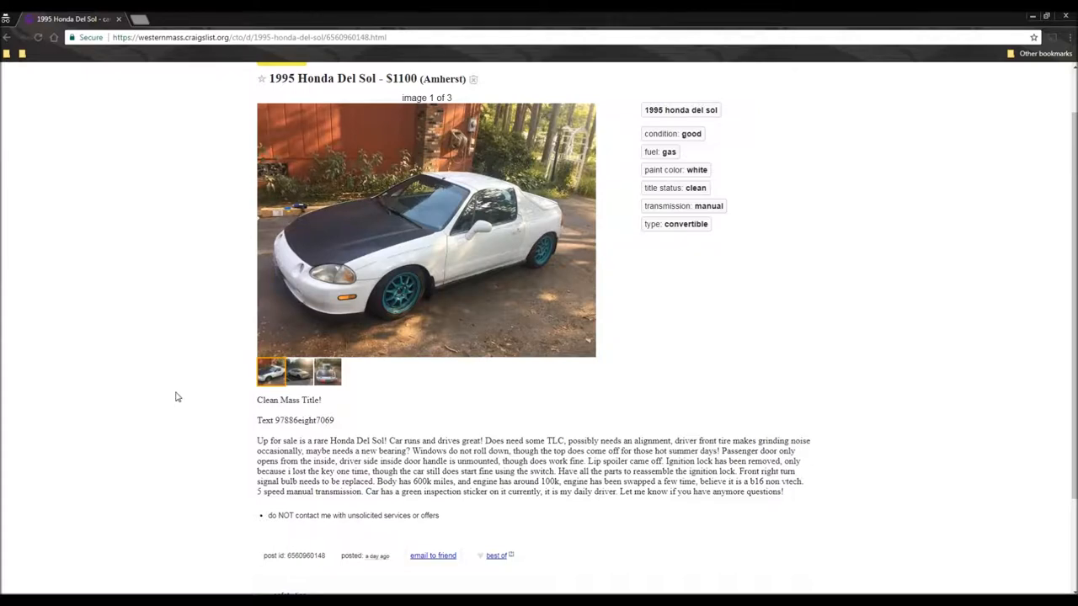
- Highlight the 600k miles phrase in the Del Sol description, then clear the highlight
{"action": "left_click_drag", "start_coordinate": [376, 480], "coordinate": [453, 481]}
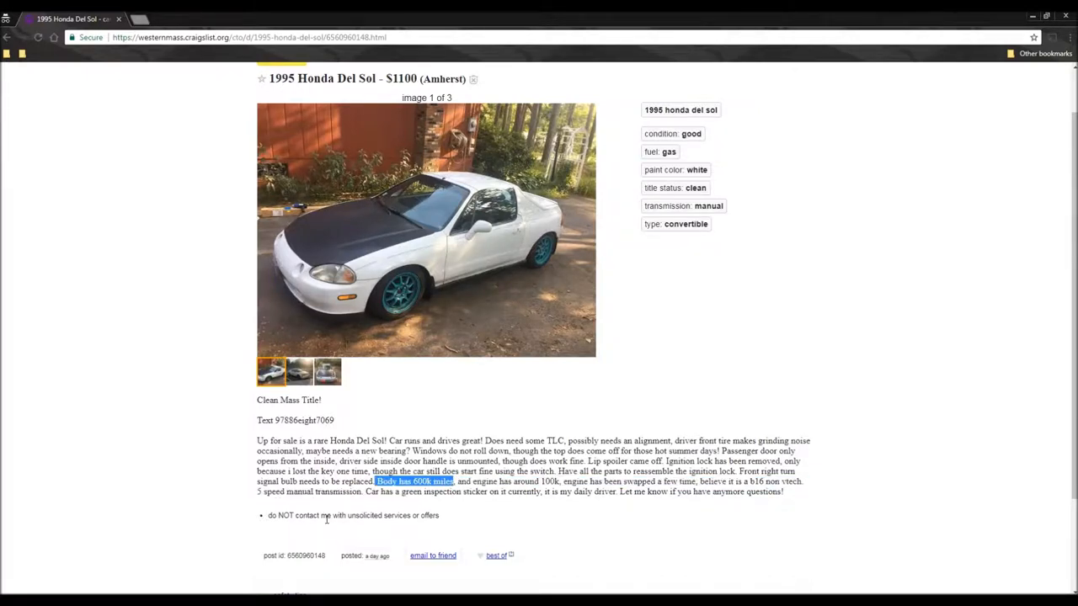
{"action": "left_click", "coordinate": [182, 370]}
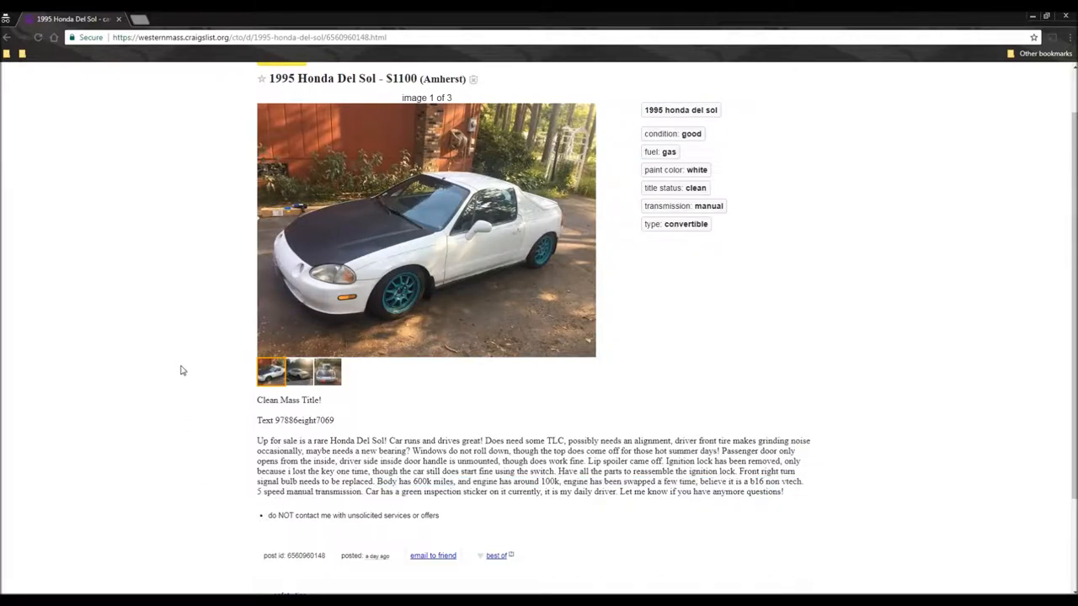
{"action": "mouse_move", "coordinate": [159, 377]}
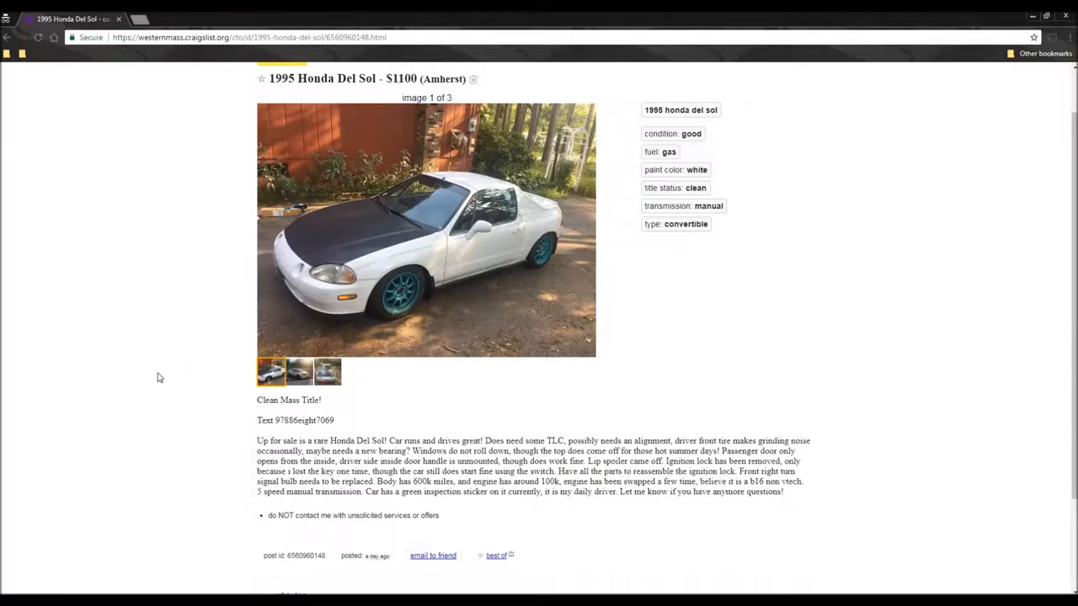
{"action": "double_click", "coordinate": [276, 440]}
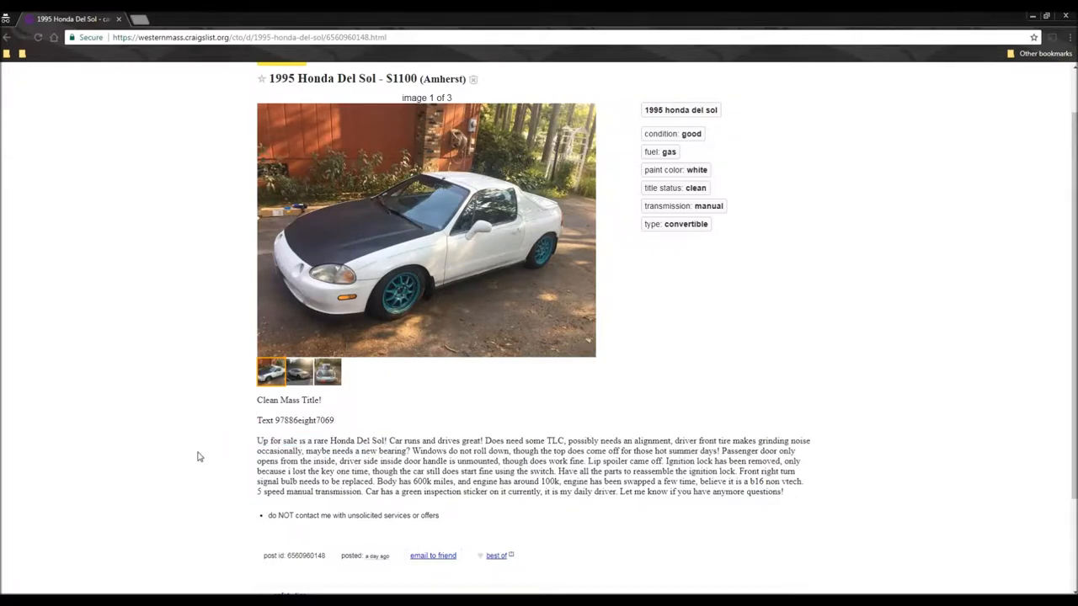
{"action": "mouse_move", "coordinate": [202, 456]}
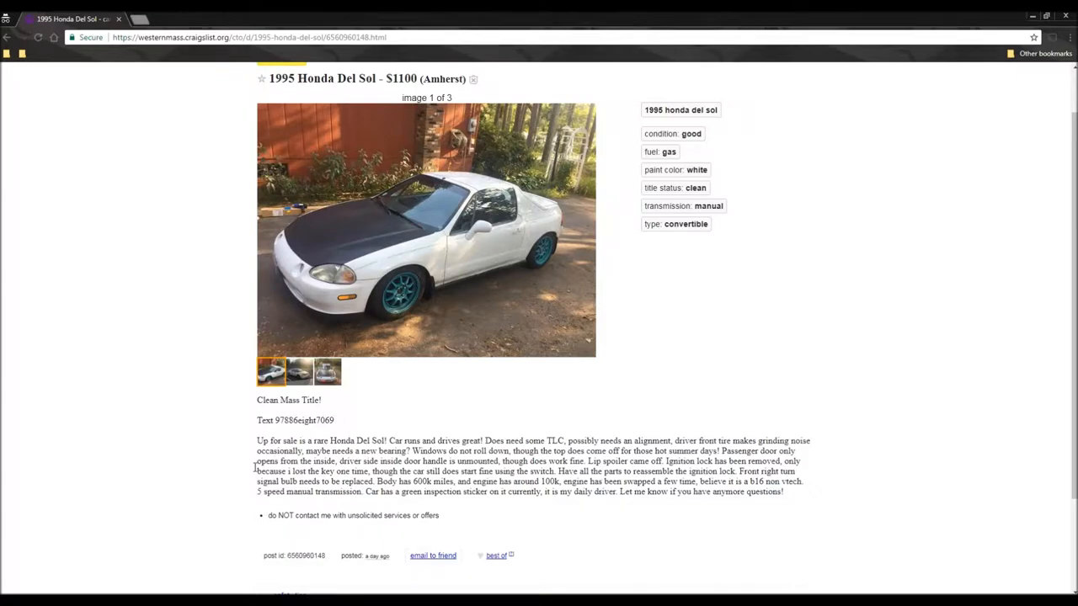
- View the Del Sol's second and third photos enlarged, then close the viewer
{"action": "left_click", "coordinate": [299, 371]}
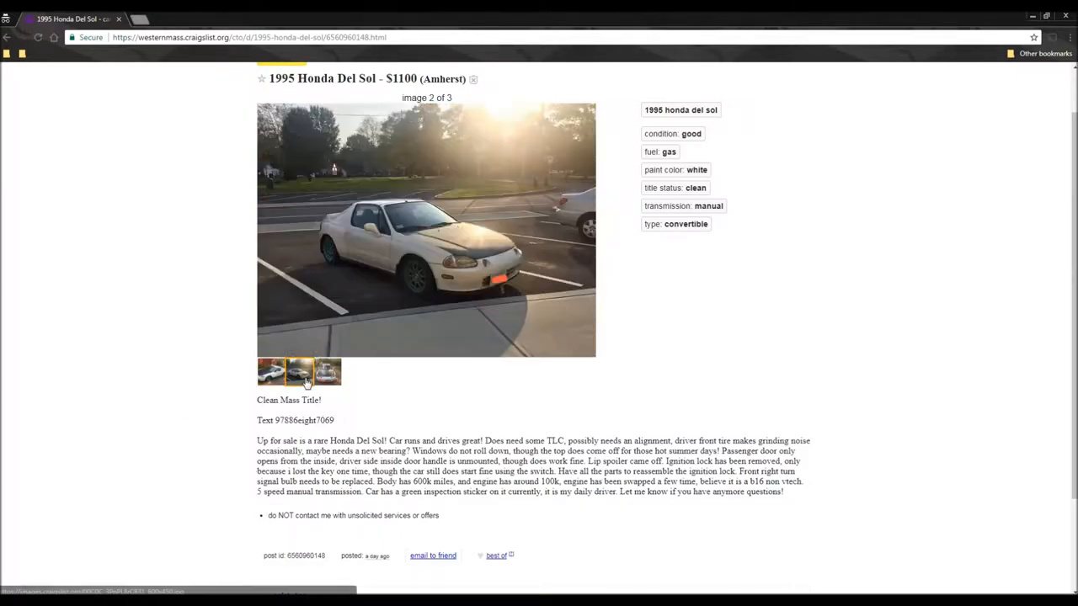
{"action": "left_click", "coordinate": [425, 230]}
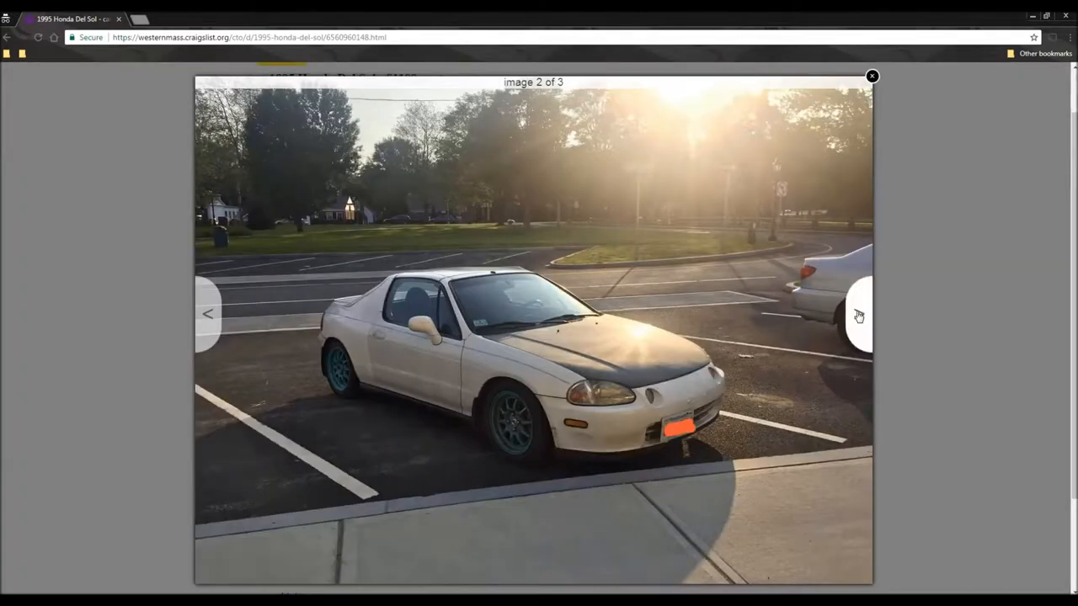
{"action": "left_click", "coordinate": [858, 315]}
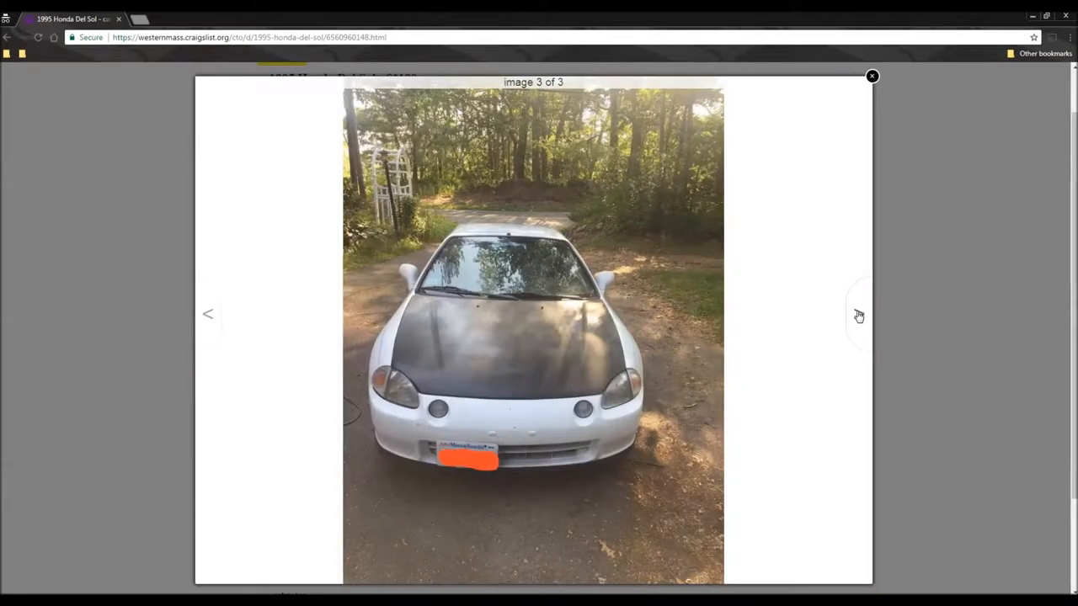
{"action": "left_click", "coordinate": [871, 76]}
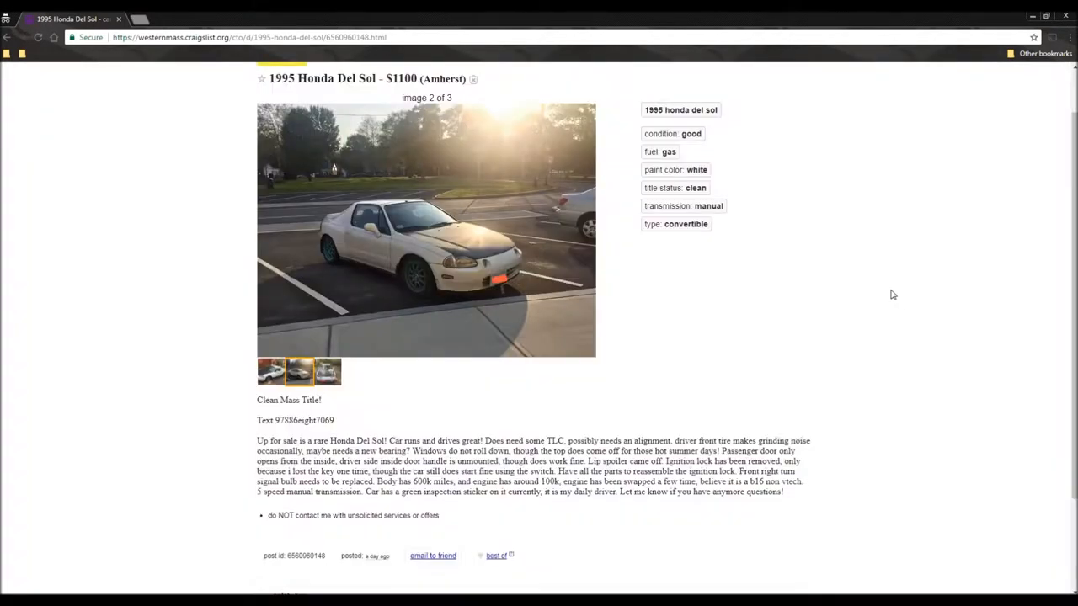
{"action": "mouse_move", "coordinate": [8, 39]}
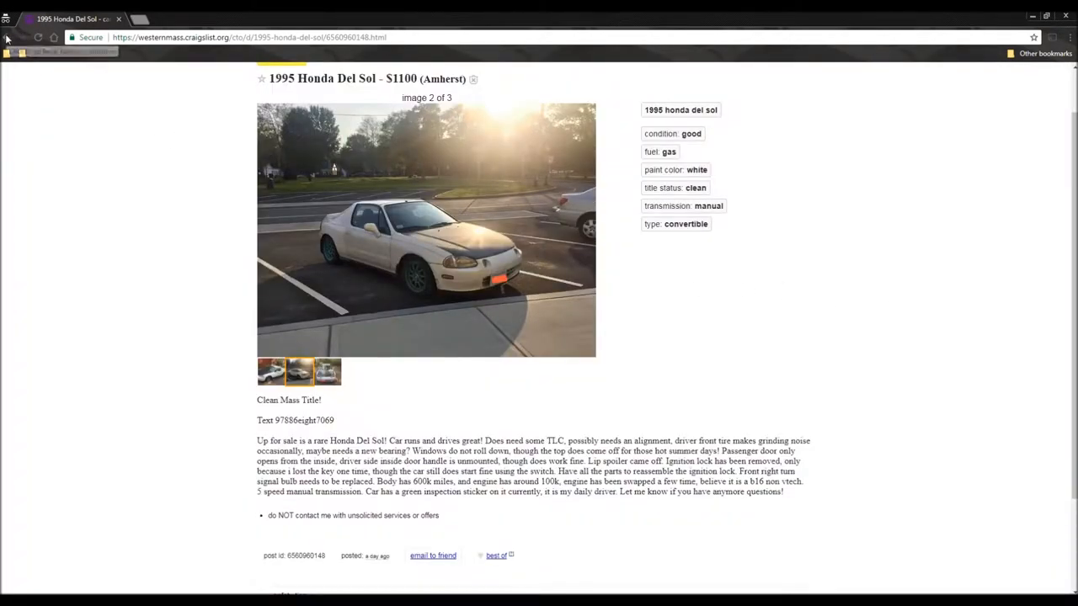
- Return to the Honda results and open the 1999 Accord coupe listing at its first photo
{"action": "left_click", "coordinate": [7, 37]}
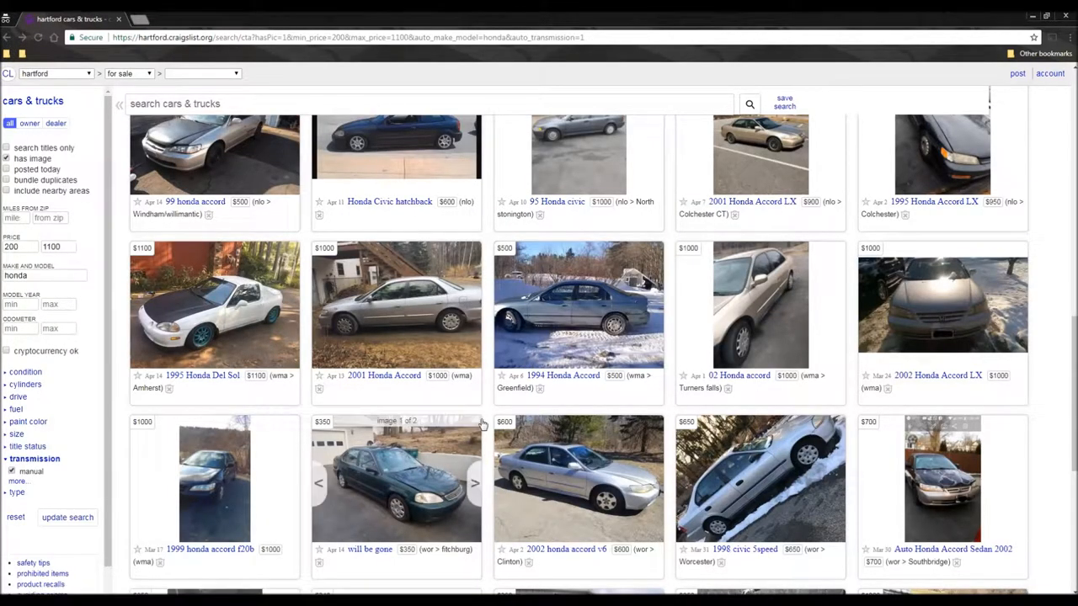
{"action": "scroll", "scroll_direction": "down", "scroll_amount": 3}
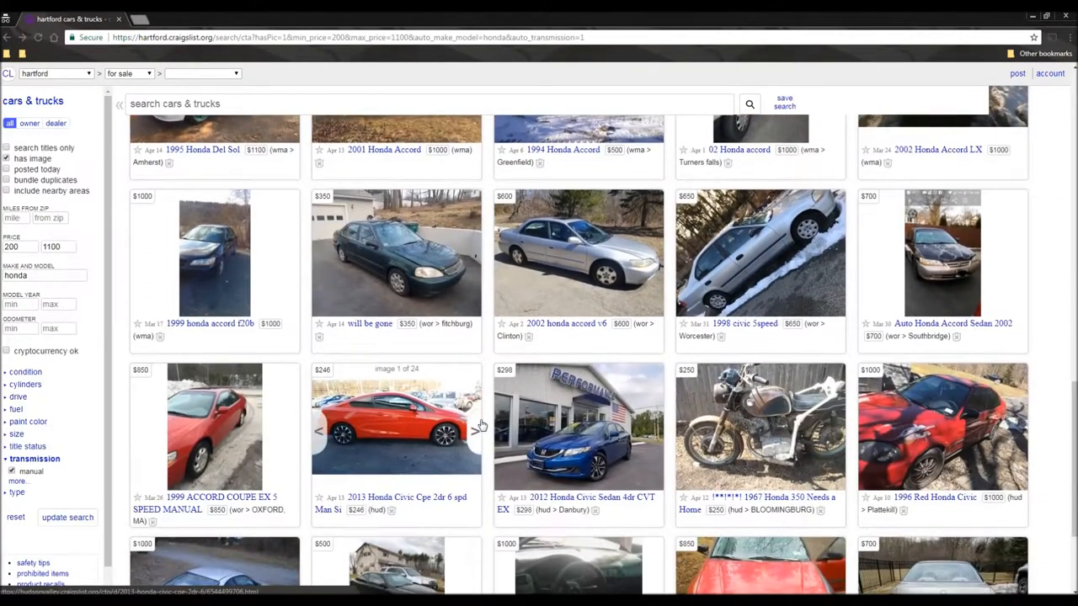
{"action": "scroll", "scroll_direction": "down", "scroll_amount": 3}
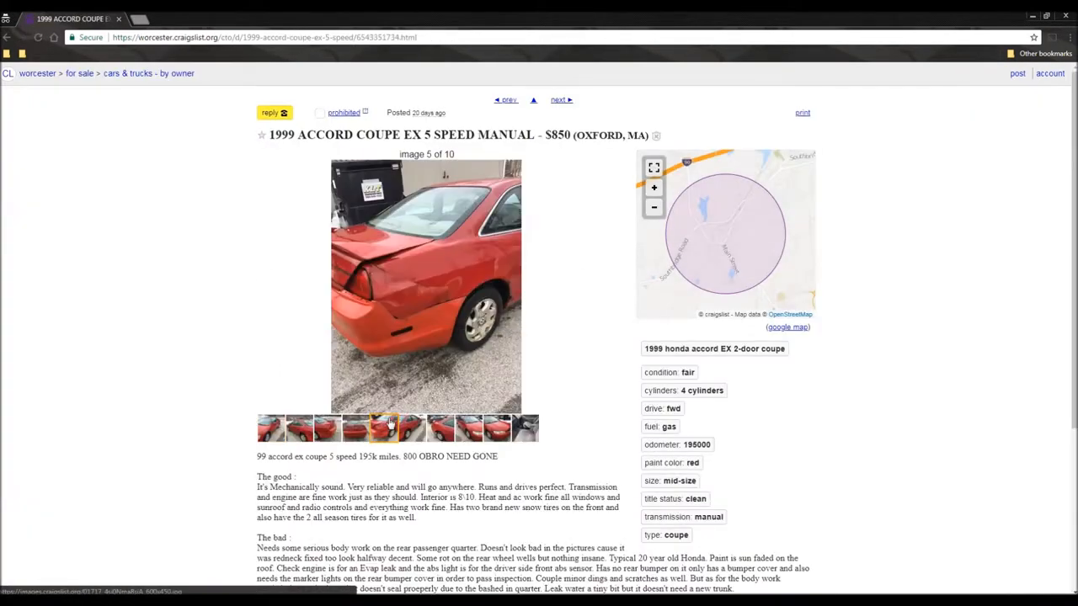
{"action": "left_click", "coordinate": [270, 428]}
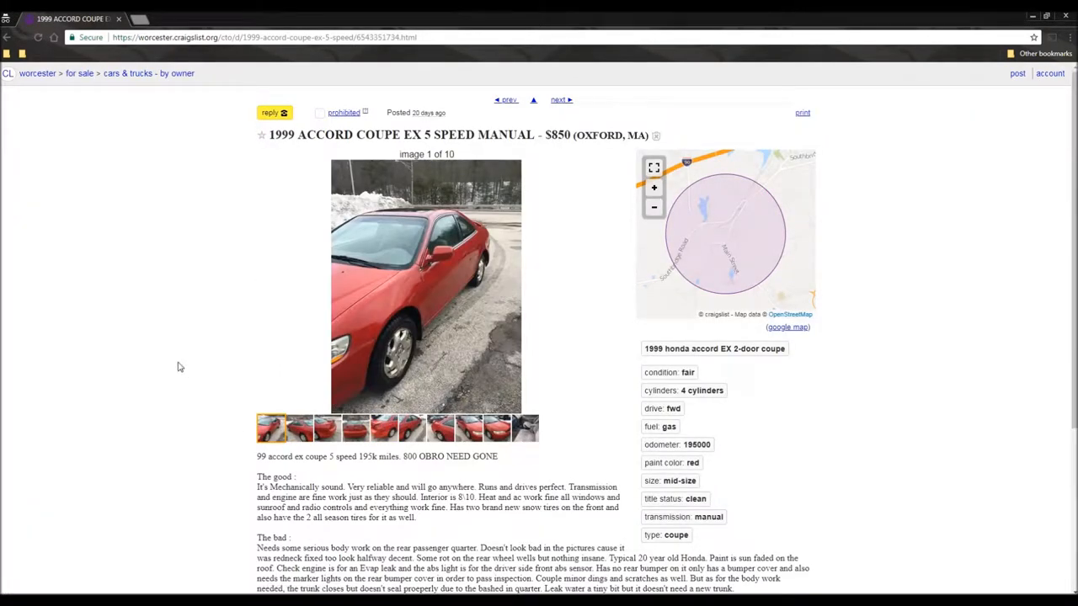
{"action": "scroll", "scroll_direction": "down", "scroll_amount": 3}
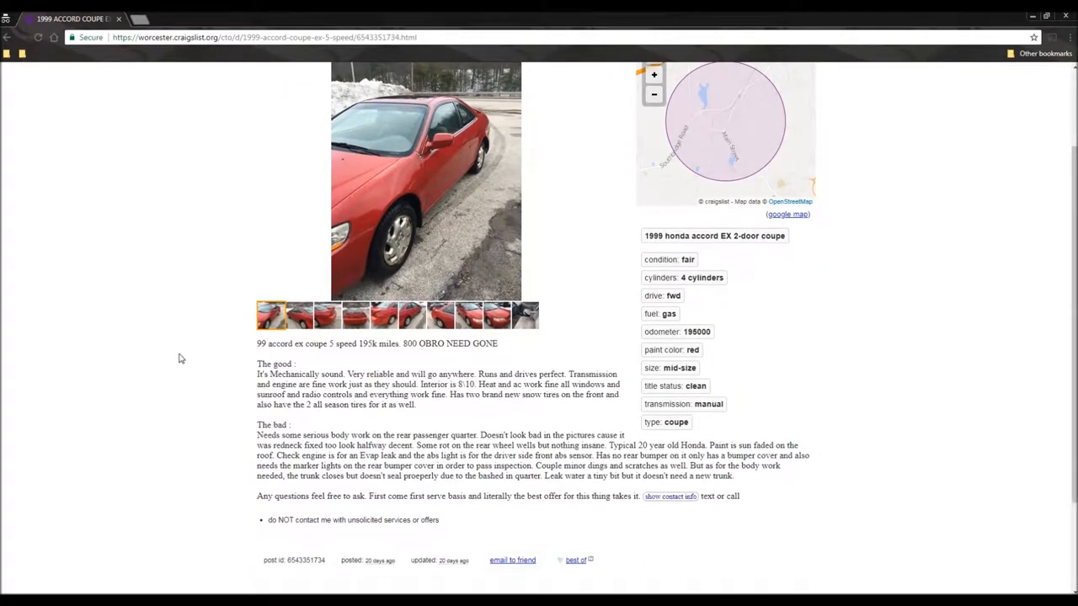
{"action": "mouse_move", "coordinate": [177, 360]}
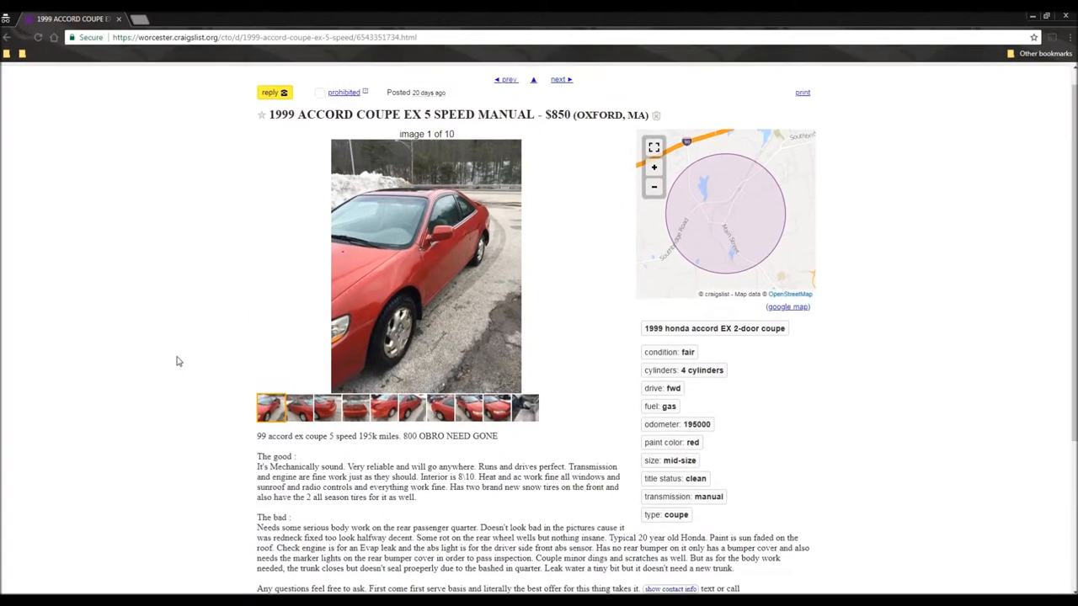
- Enlarge the Accord coupe photos, step through all ten, then close the viewer
{"action": "left_click", "coordinate": [425, 265]}
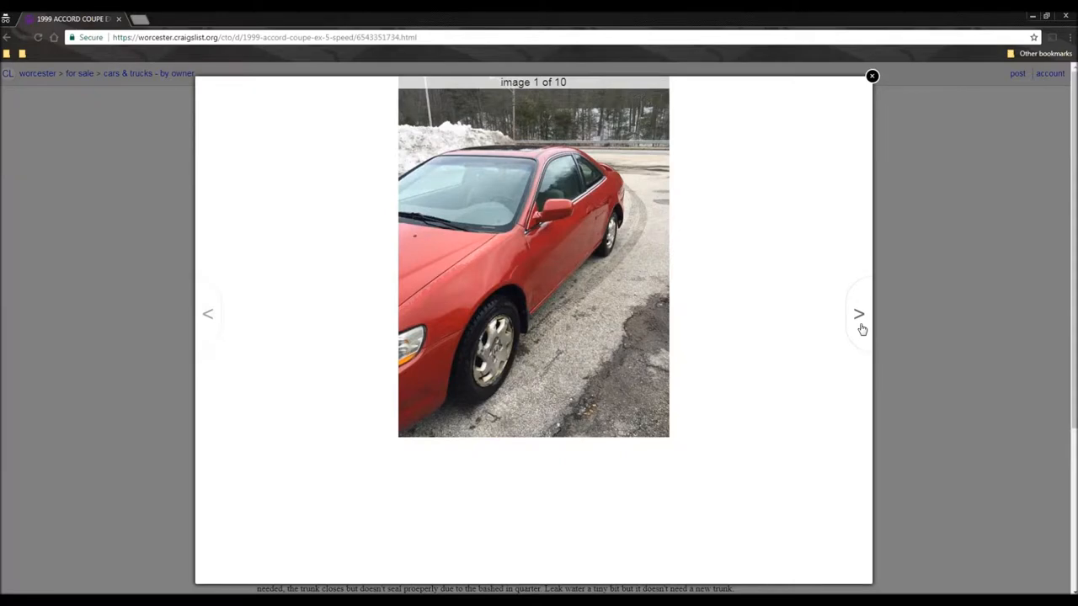
{"action": "left_click", "coordinate": [859, 314]}
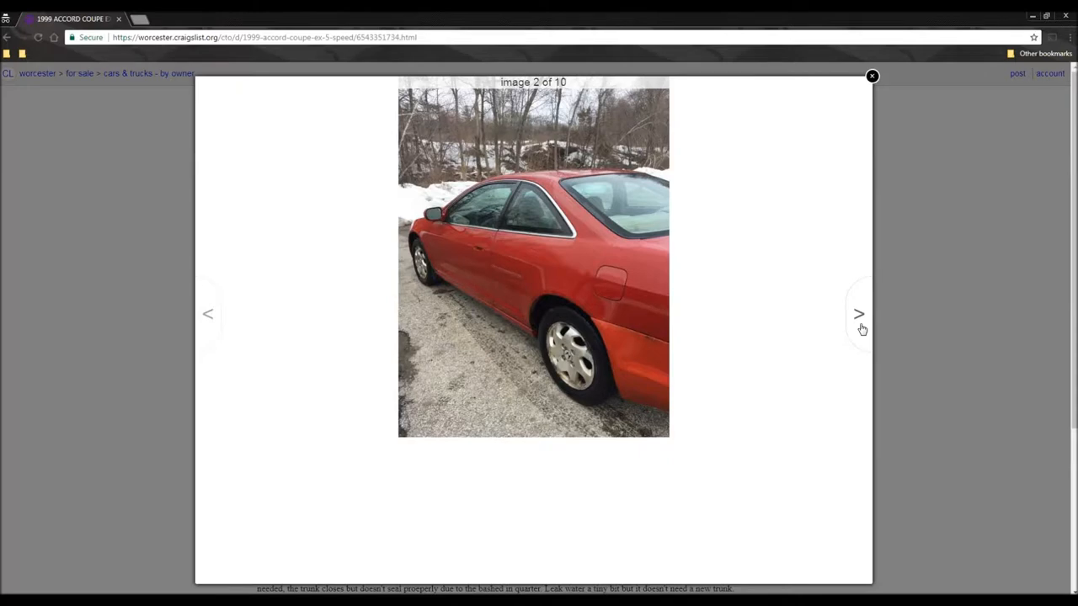
{"action": "left_click", "coordinate": [859, 314]}
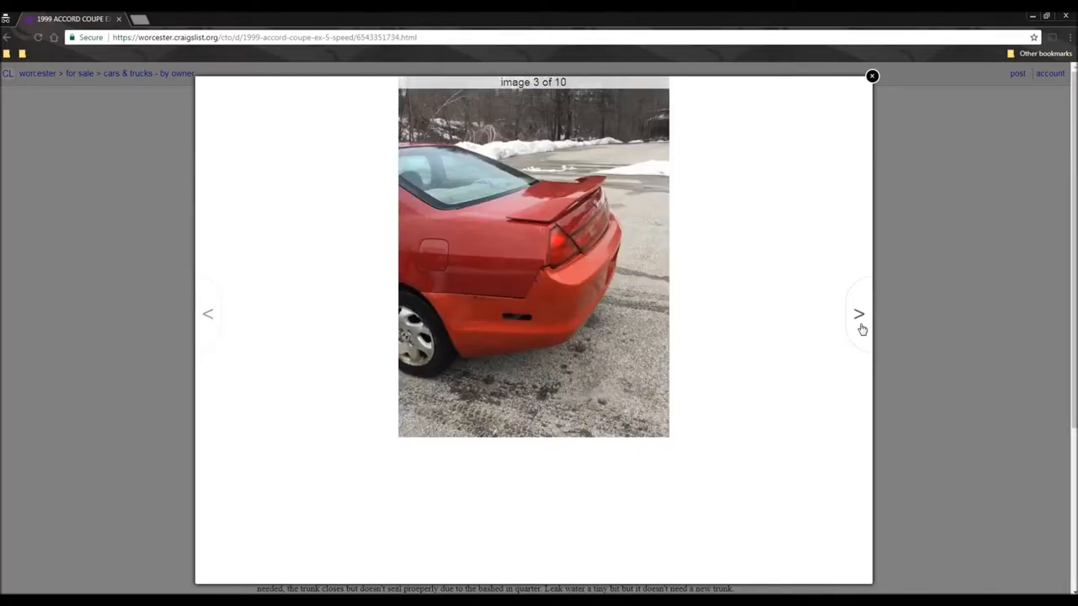
{"action": "left_click", "coordinate": [859, 314]}
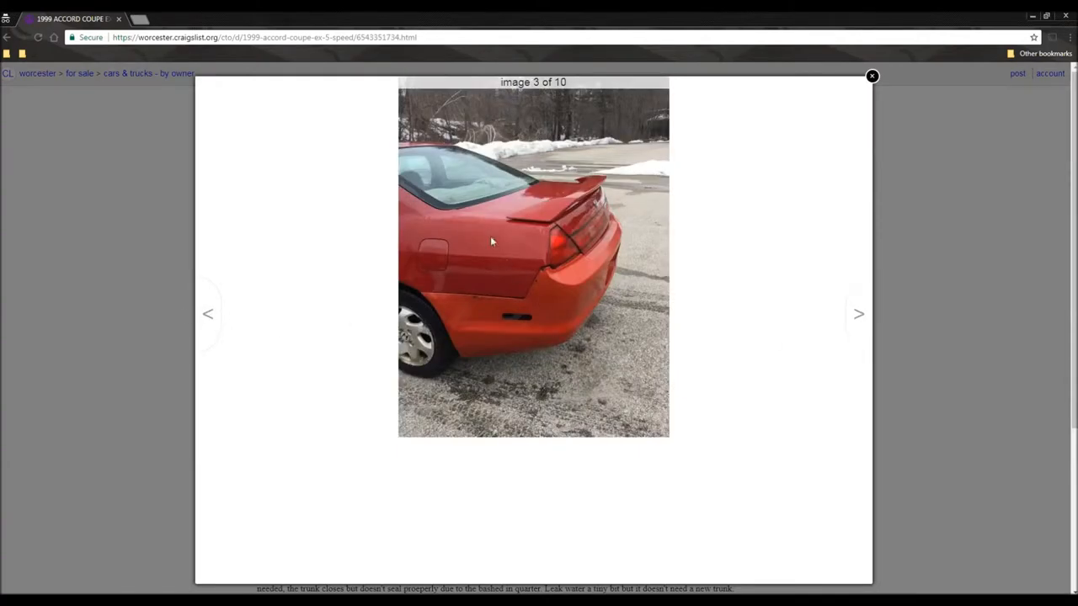
{"action": "mouse_move", "coordinate": [518, 218]}
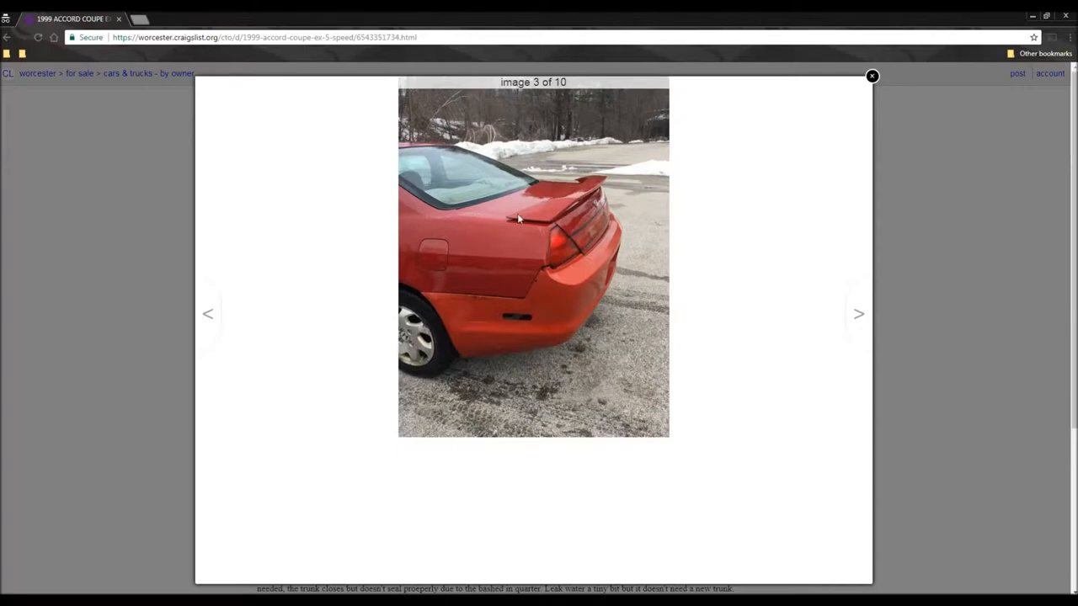
{"action": "left_click", "coordinate": [858, 313]}
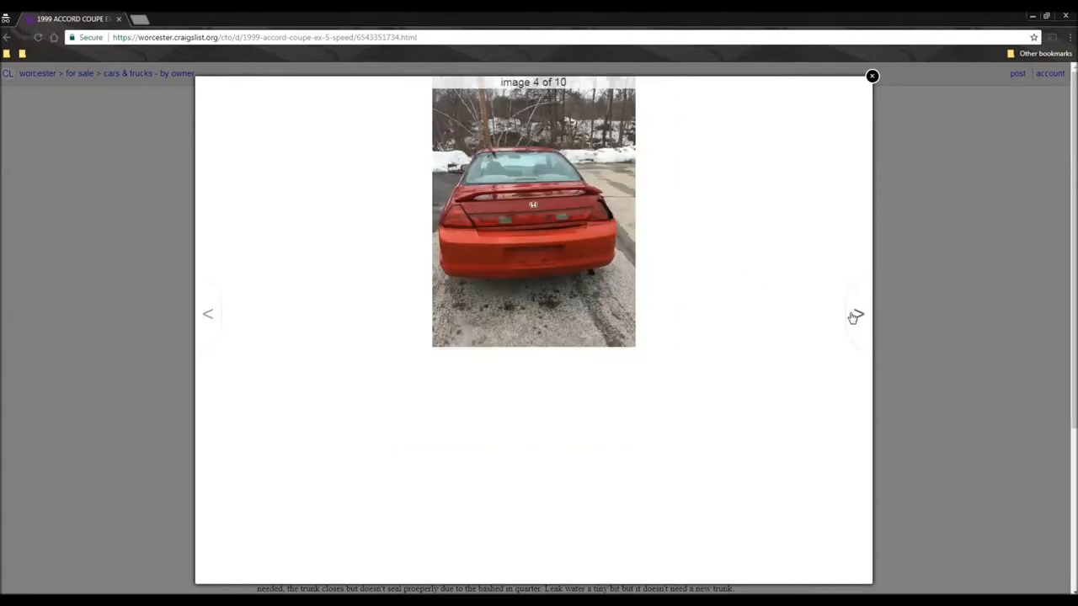
{"action": "left_click", "coordinate": [854, 316]}
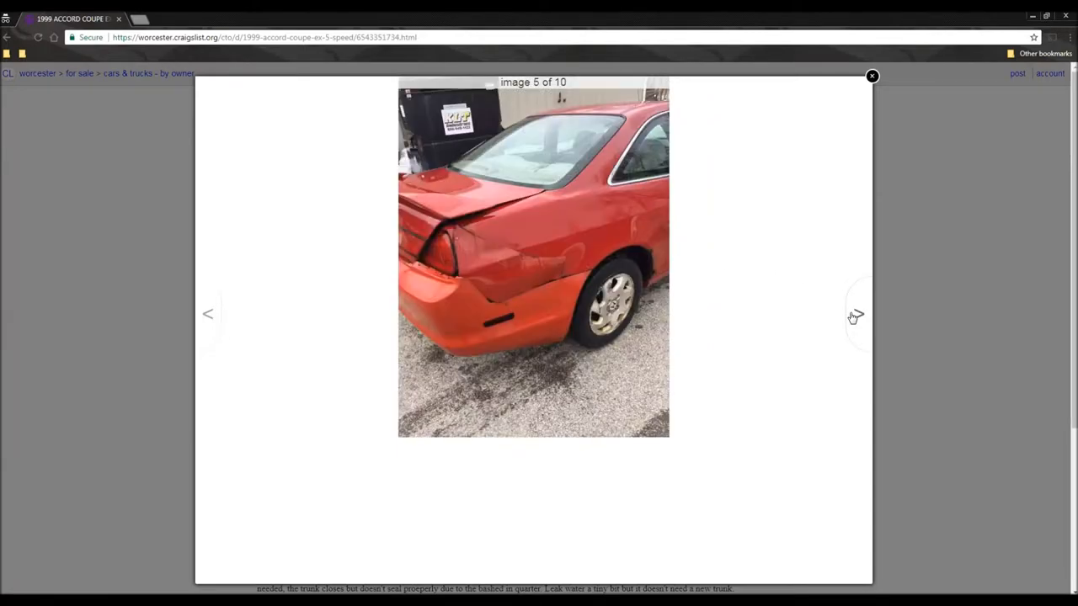
{"action": "mouse_move", "coordinate": [608, 172]}
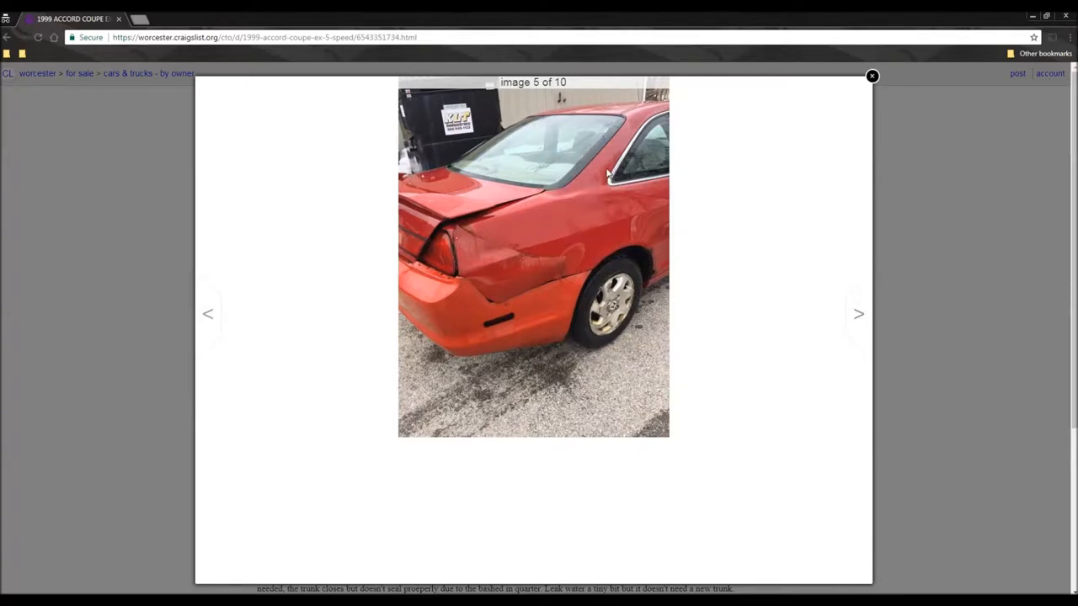
{"action": "mouse_move", "coordinate": [858, 315]}
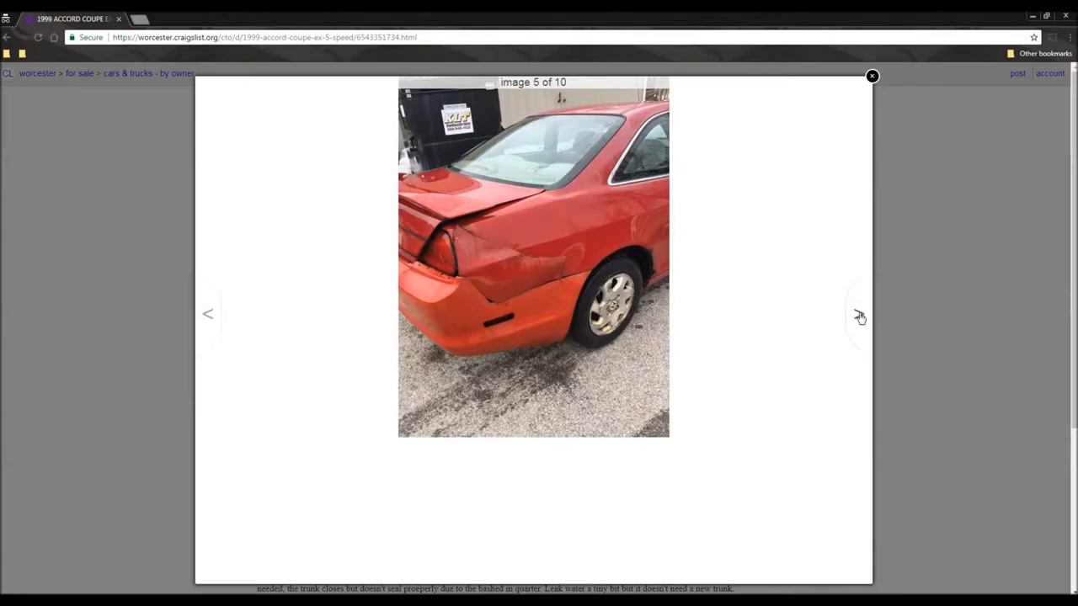
{"action": "left_click", "coordinate": [858, 317]}
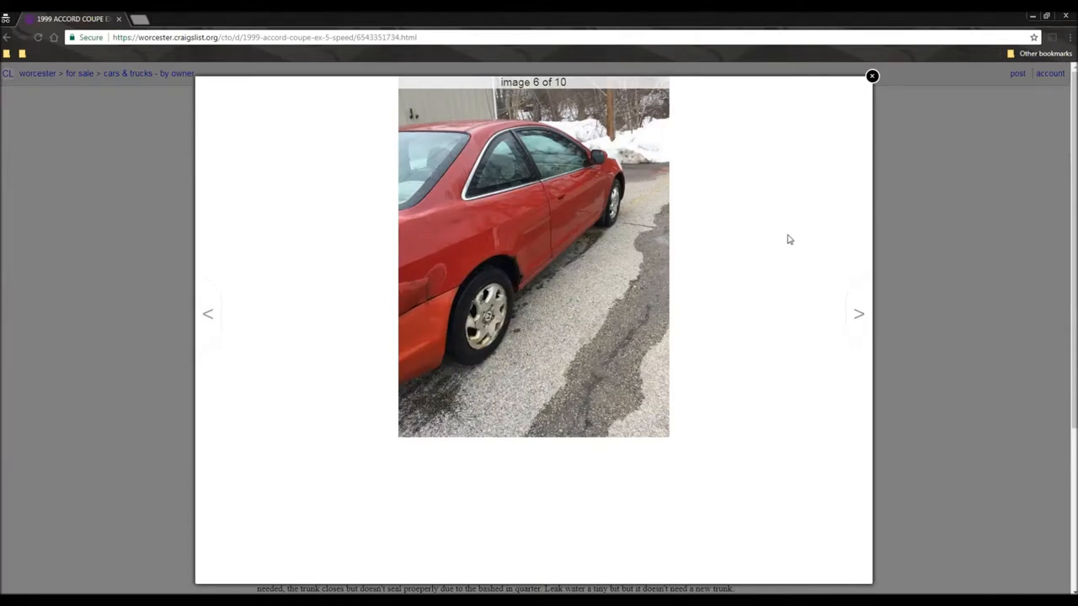
{"action": "left_click", "coordinate": [858, 313]}
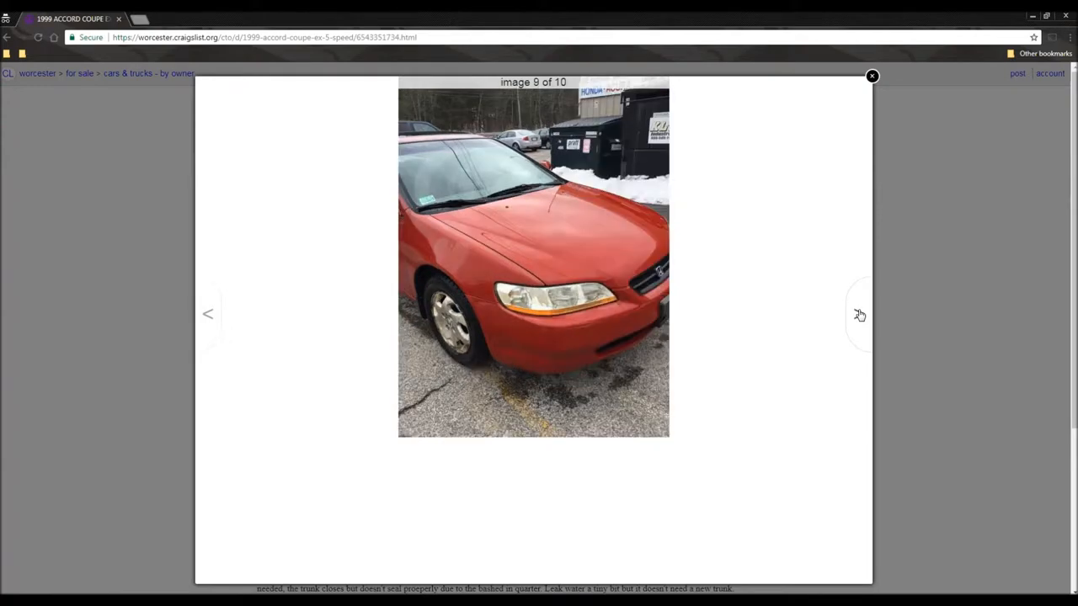
{"action": "left_click", "coordinate": [859, 314]}
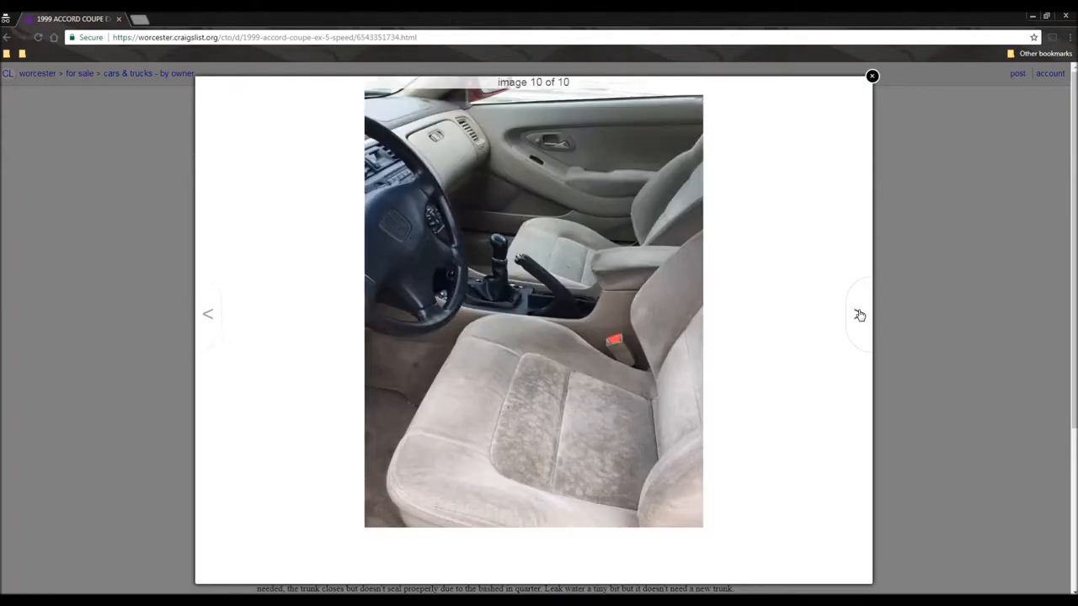
{"action": "left_click", "coordinate": [858, 315]}
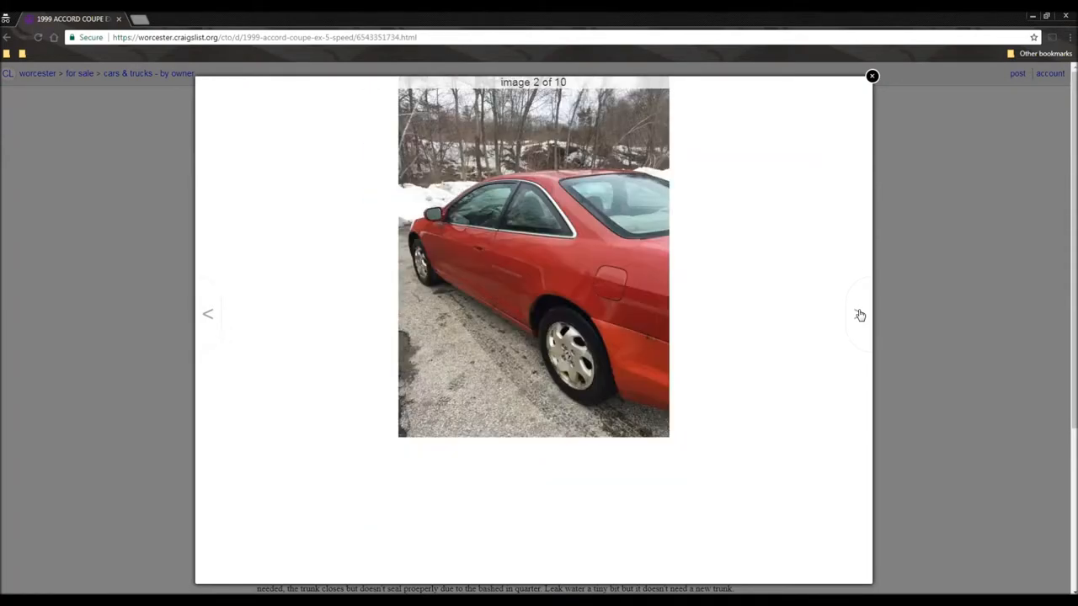
{"action": "left_click", "coordinate": [859, 315]}
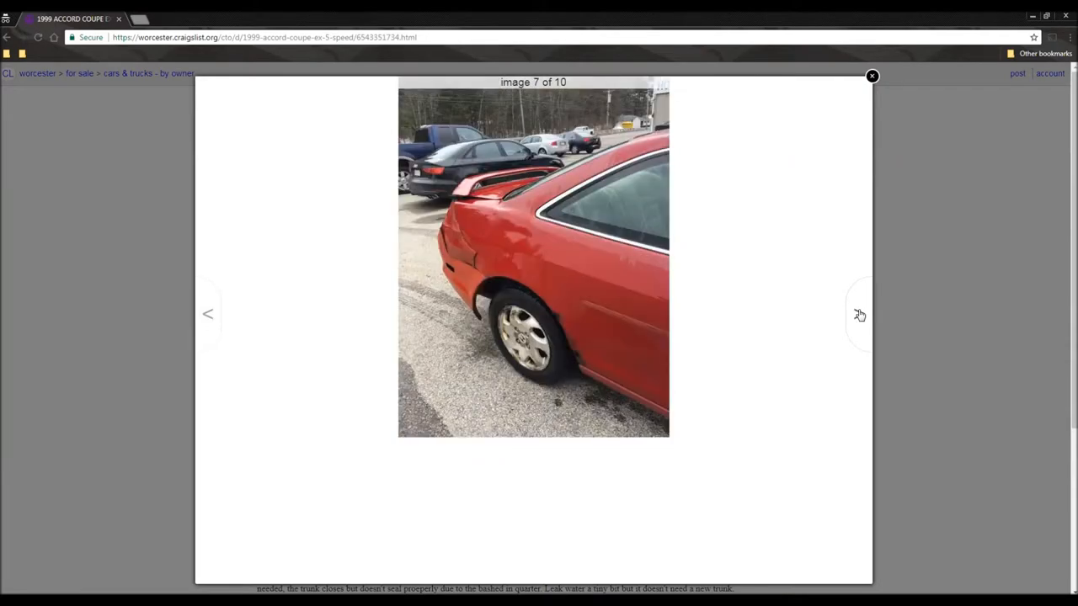
{"action": "left_click", "coordinate": [859, 314]}
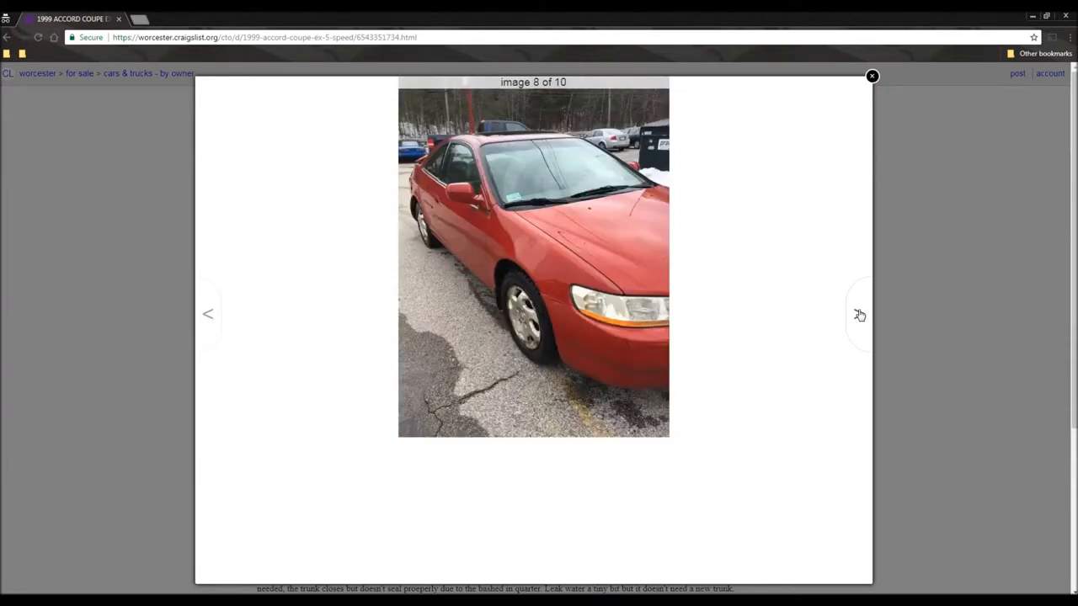
{"action": "left_click", "coordinate": [859, 314]}
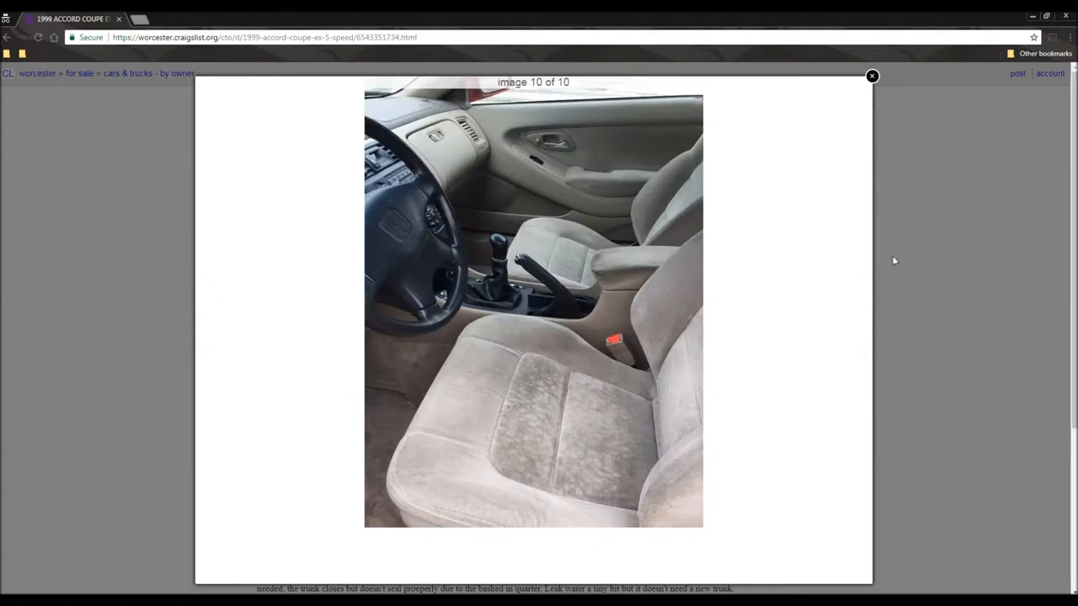
{"action": "left_click", "coordinate": [871, 76]}
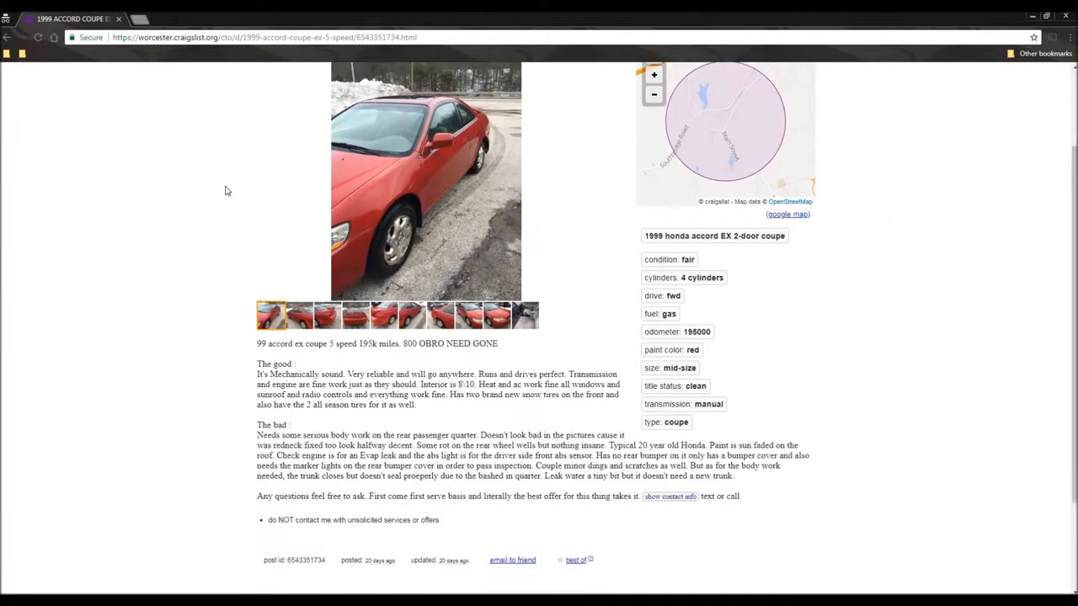
{"action": "mouse_move", "coordinate": [643, 316]}
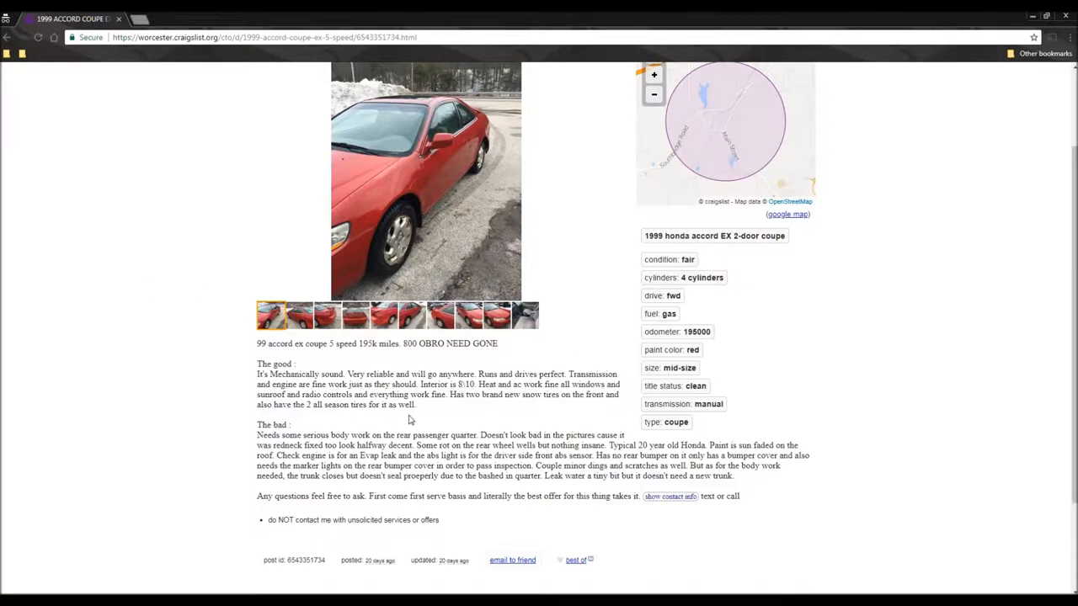
{"action": "mouse_move", "coordinate": [188, 402]}
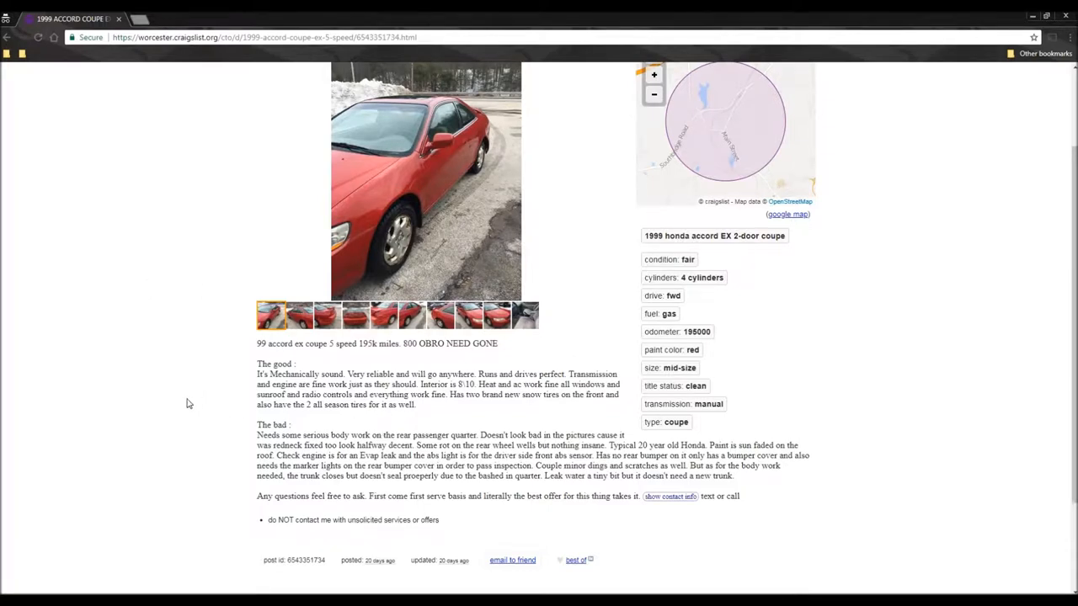
{"action": "mouse_move", "coordinate": [511, 387]}
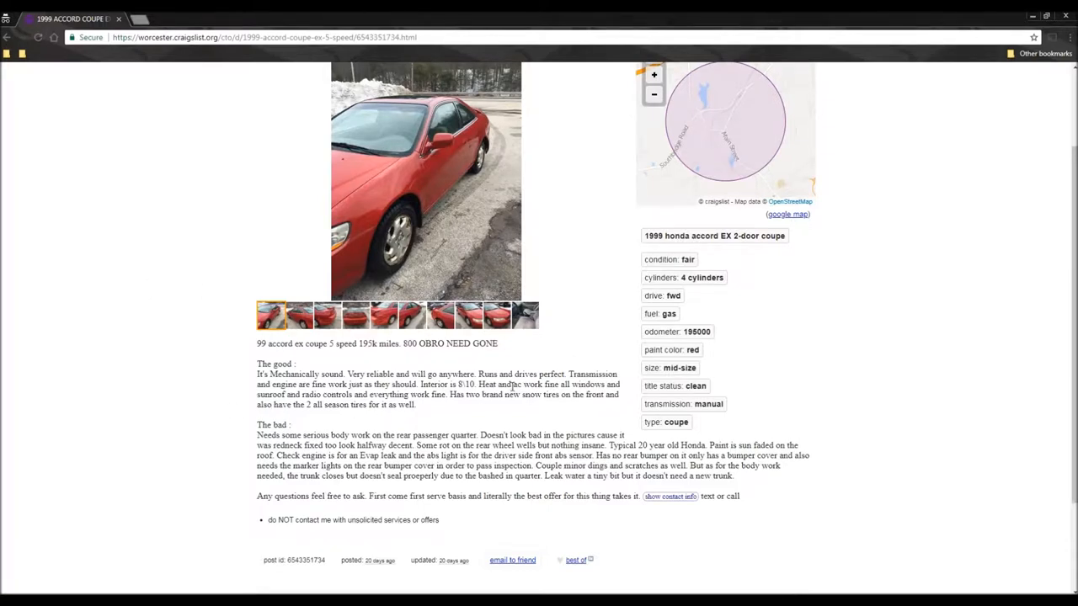
- Open the $850 1995 HONDA 2-DOOR CIVIC COUPE; STRONG RUNNER listing from Hudson Valley
{"action": "double_click", "coordinate": [526, 384]}
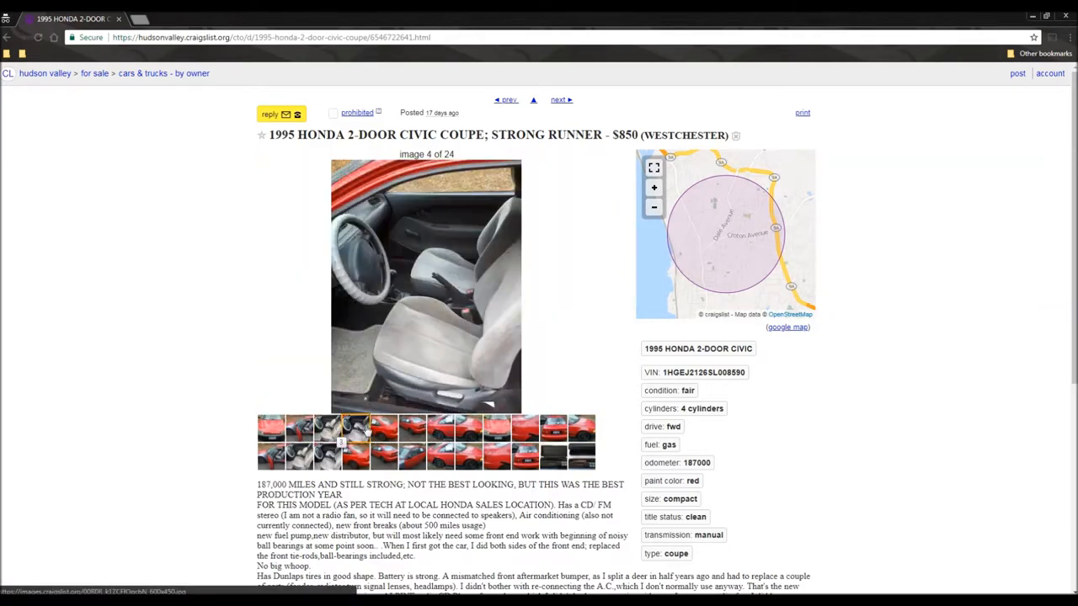
- View the Civic coupe's rear-side, rear and front photos, then scroll the page
{"action": "left_click", "coordinate": [413, 429]}
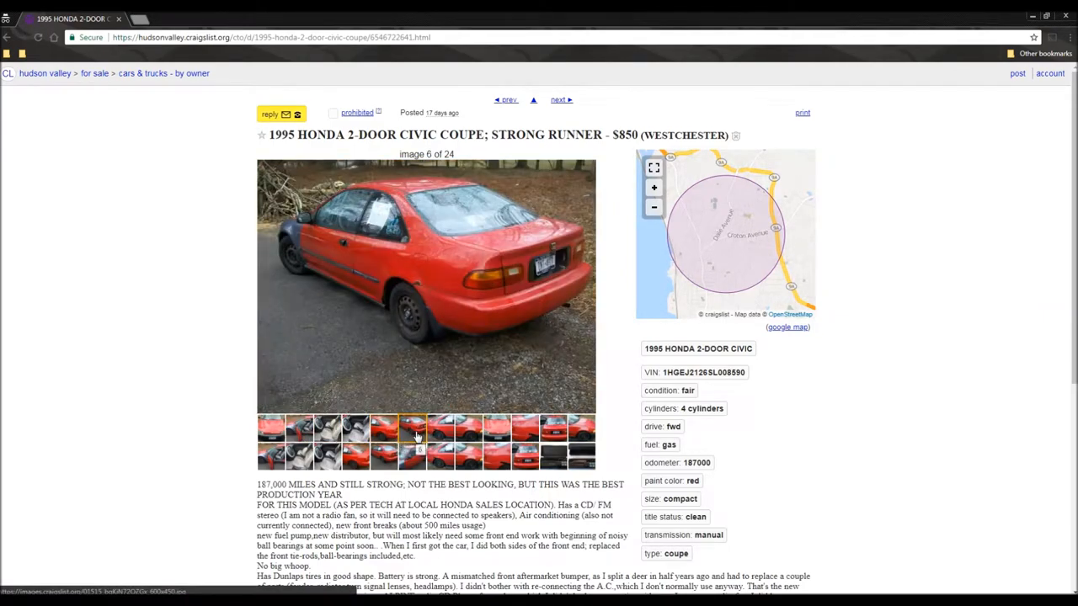
{"action": "left_click", "coordinate": [554, 431]}
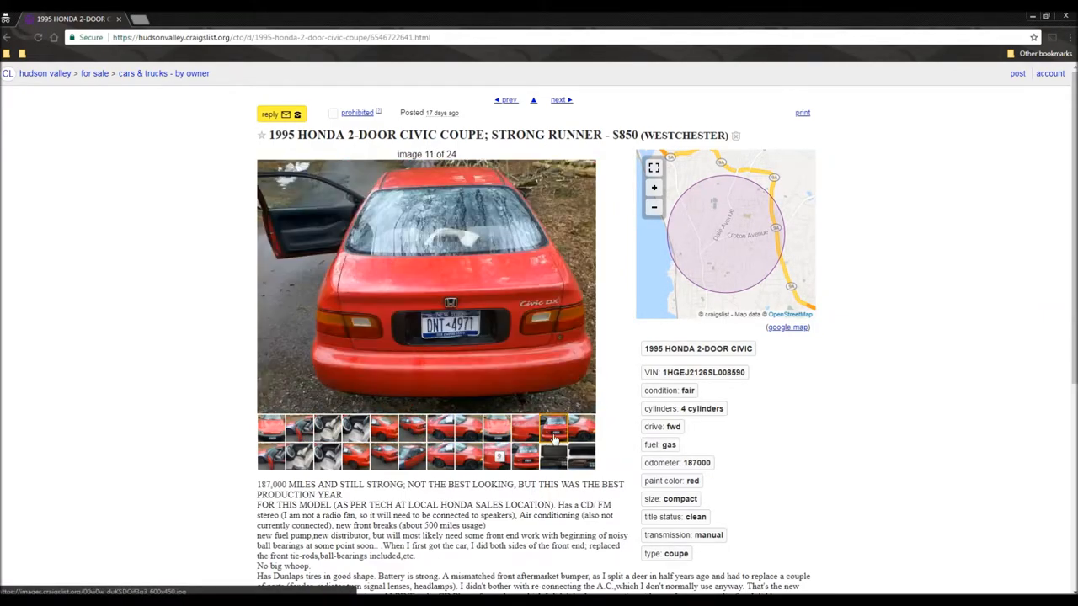
{"action": "left_click", "coordinate": [454, 454]}
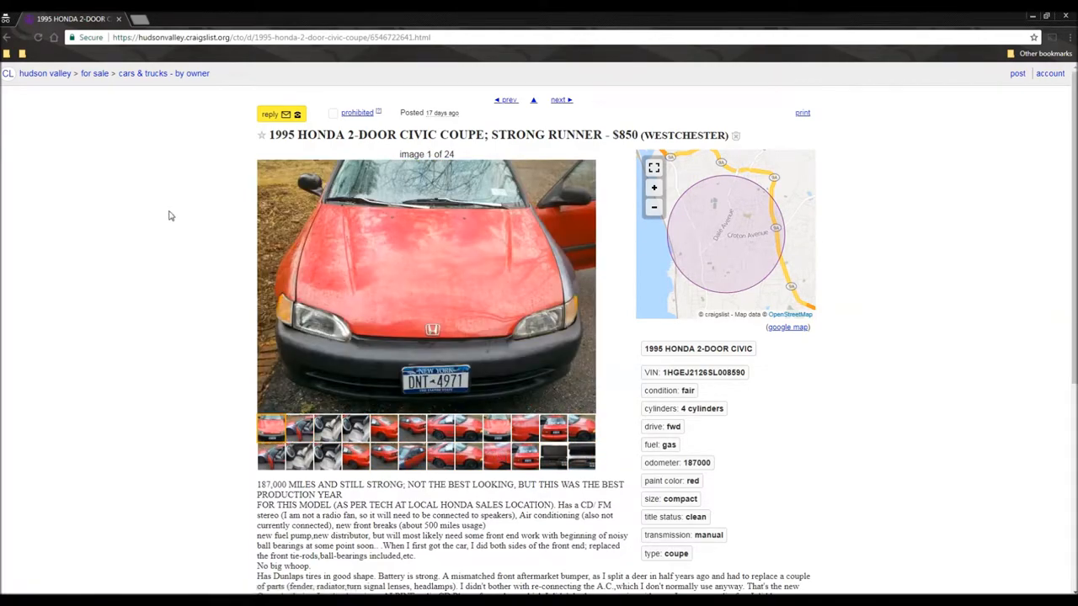
{"action": "scroll", "scroll_direction": "down", "scroll_amount": 3}
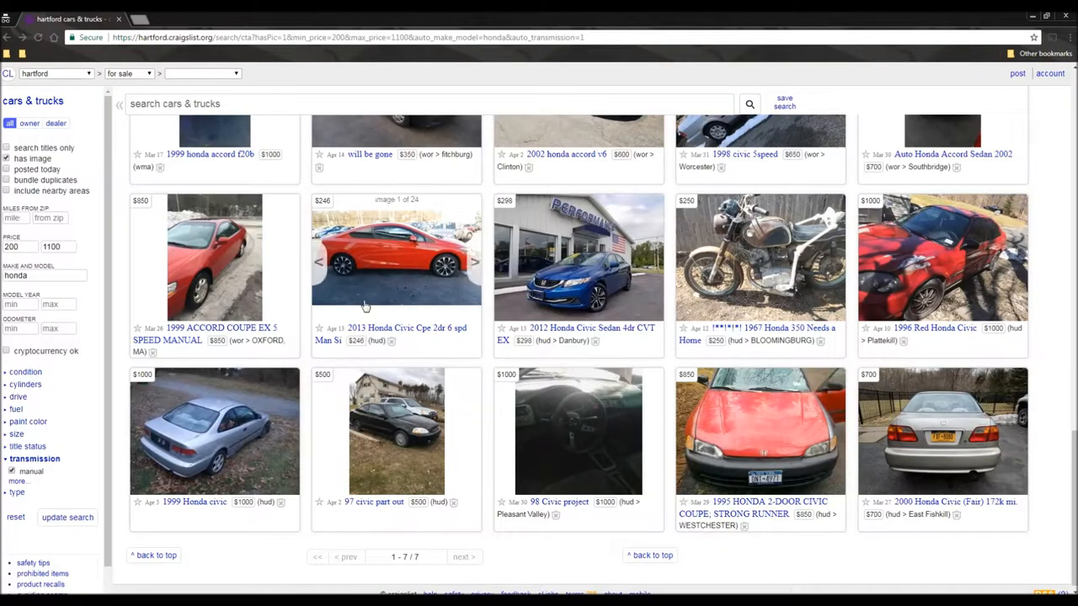
- Scroll the Honda results down to the final row of listings
{"action": "scroll", "scroll_direction": "down", "scroll_amount": 3}
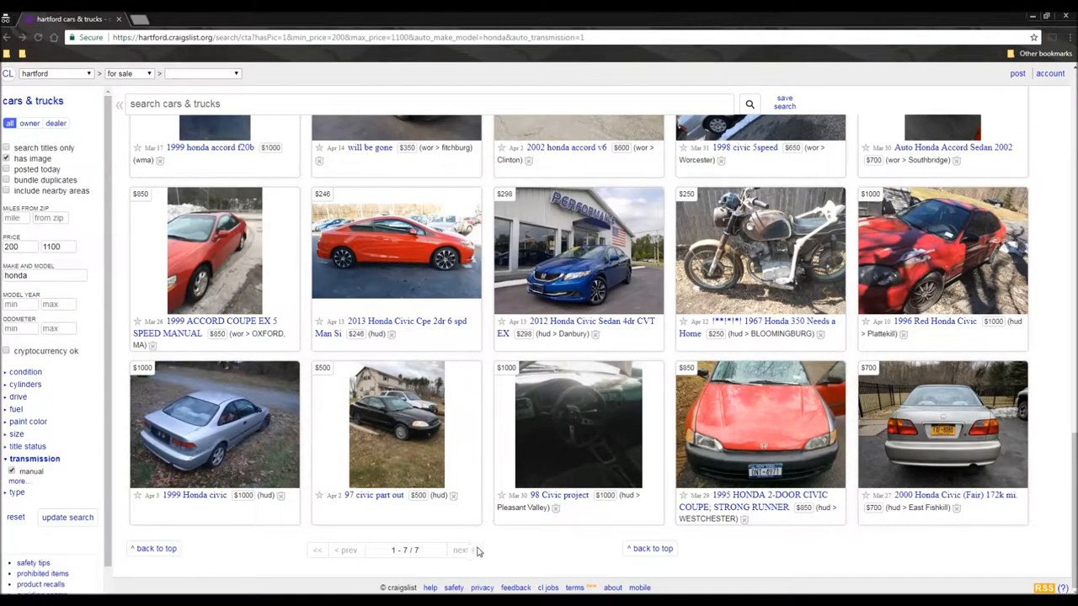
{"action": "mouse_move", "coordinate": [941, 250]}
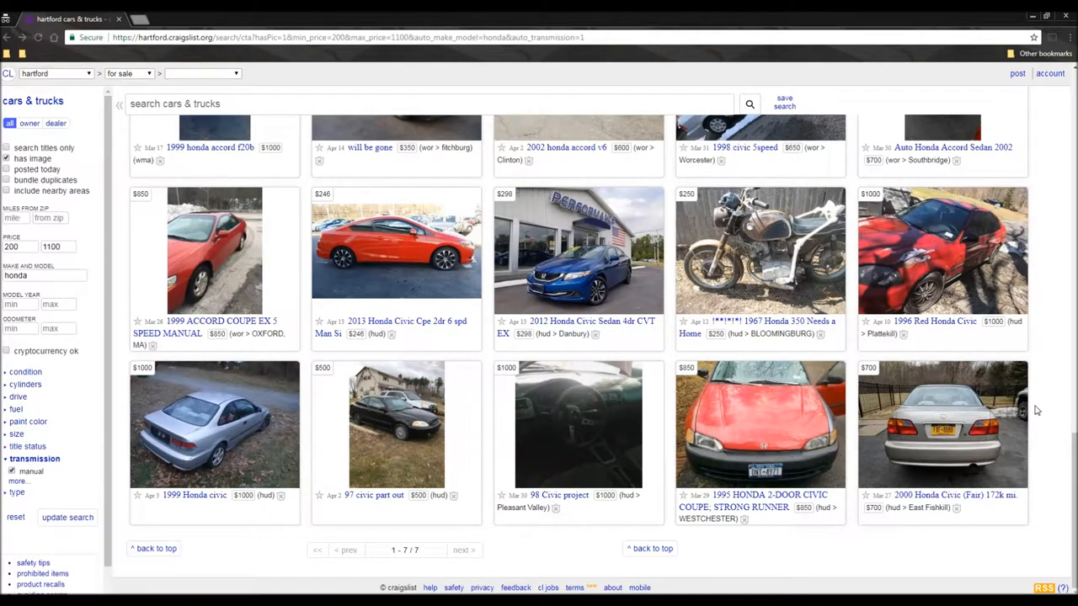
{"action": "mouse_move", "coordinate": [214, 250]}
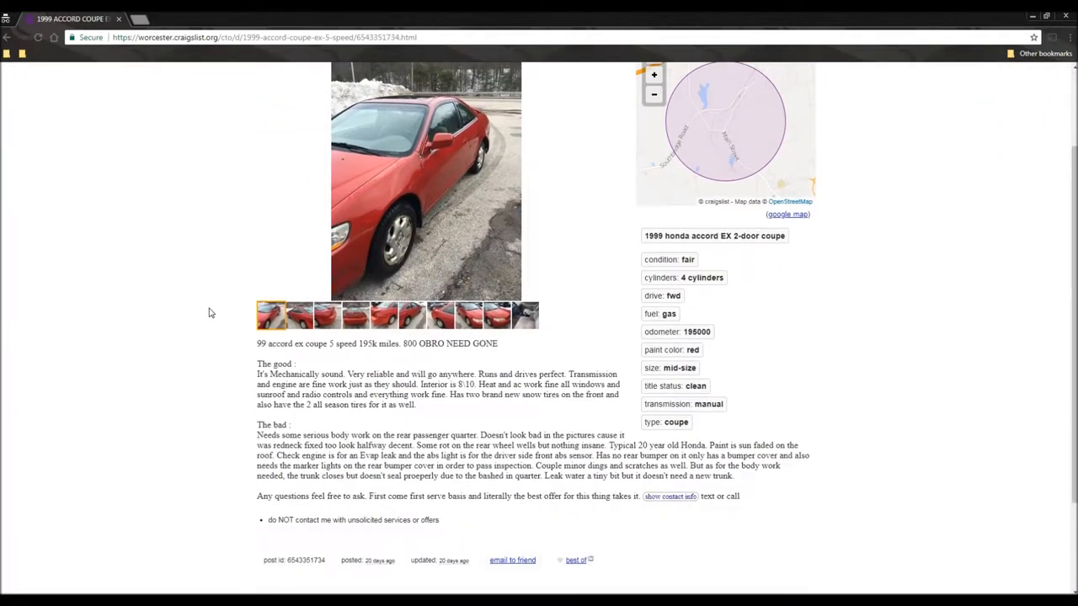
{"action": "mouse_move", "coordinate": [202, 293]}
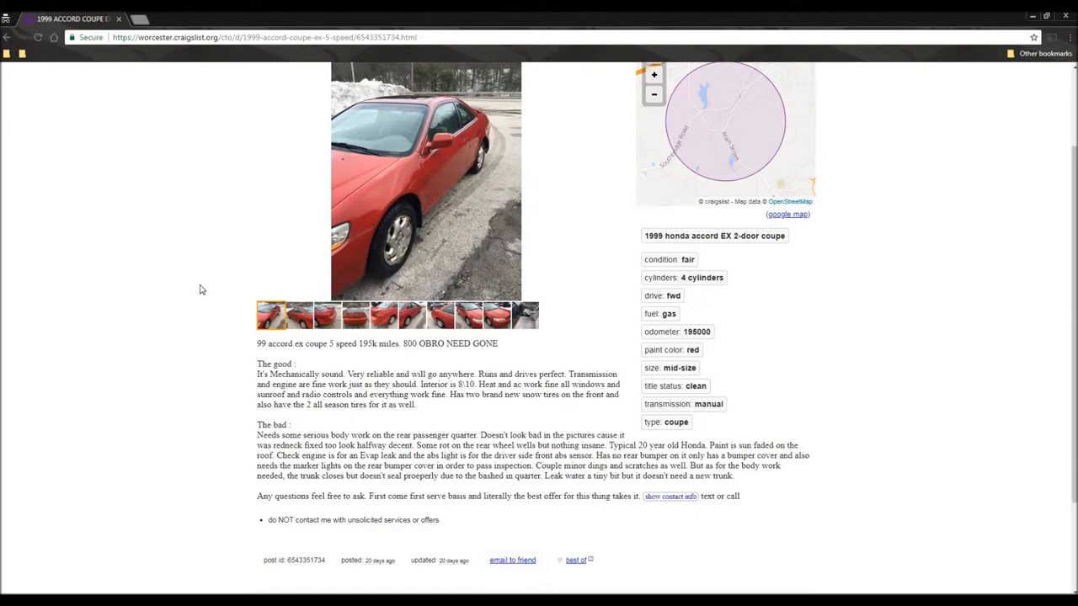
{"action": "mouse_move", "coordinate": [201, 287]}
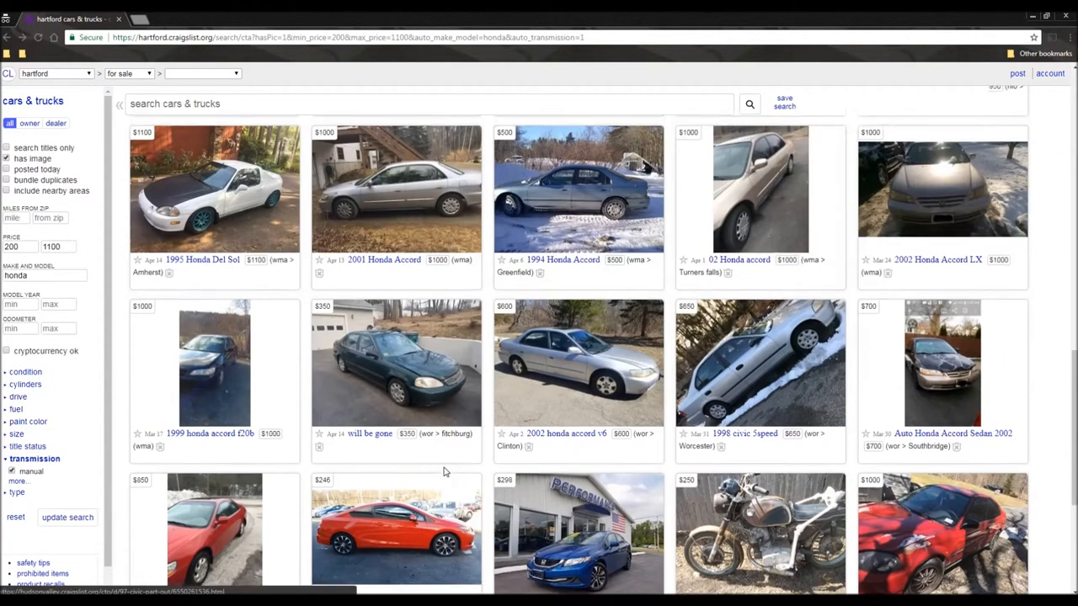
- Scroll the Honda results page to bring the seven local Hartford listings into view
{"action": "scroll", "scroll_direction": "down", "scroll_amount": 3}
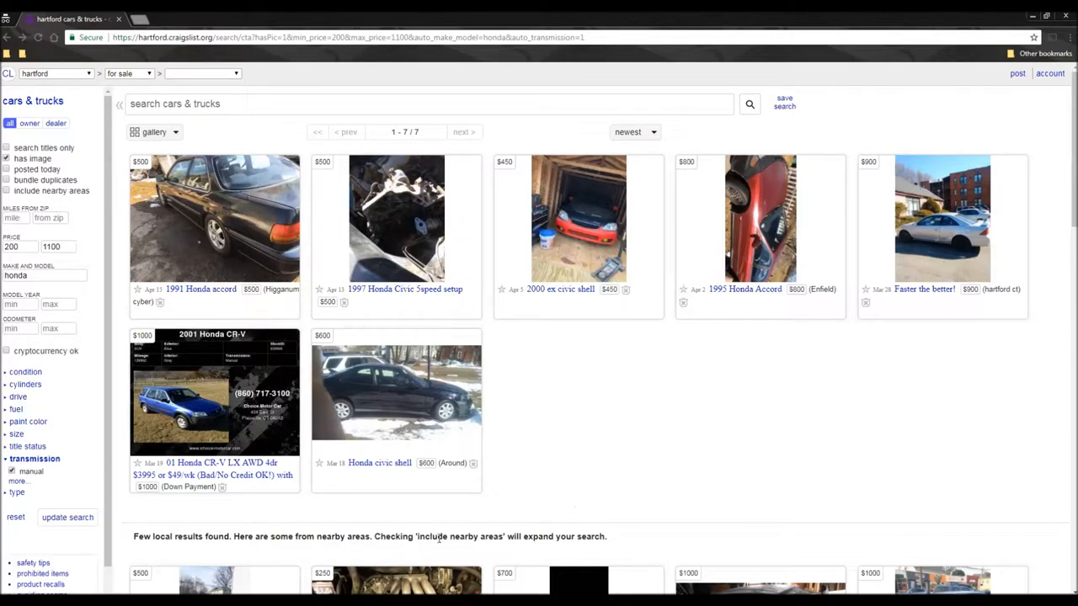
{"action": "mouse_move", "coordinate": [566, 461]}
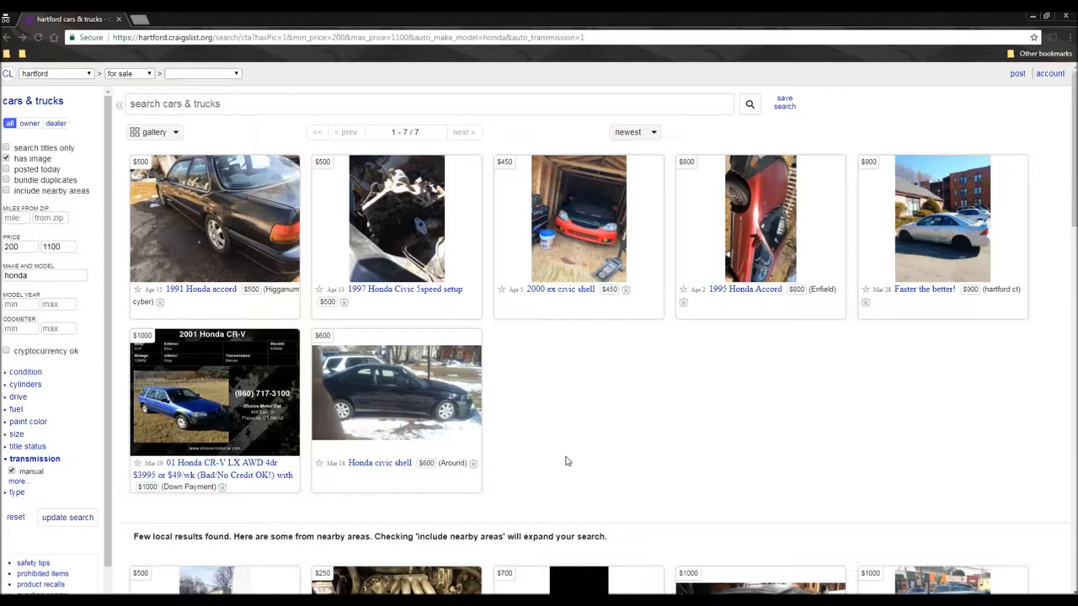
{"action": "mouse_move", "coordinate": [397, 520]}
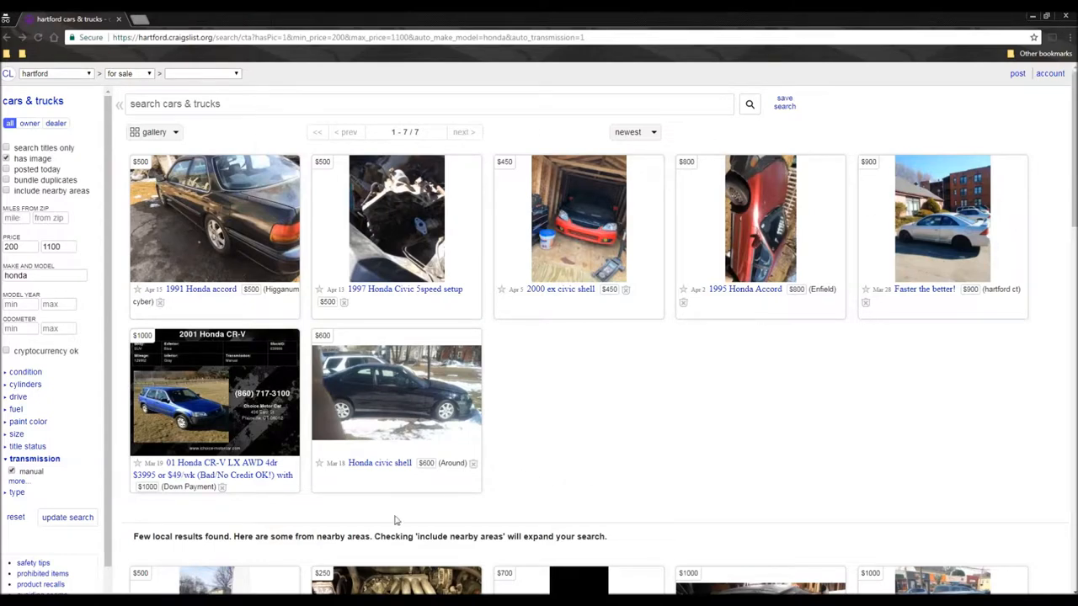
{"action": "mouse_move", "coordinate": [591, 470]}
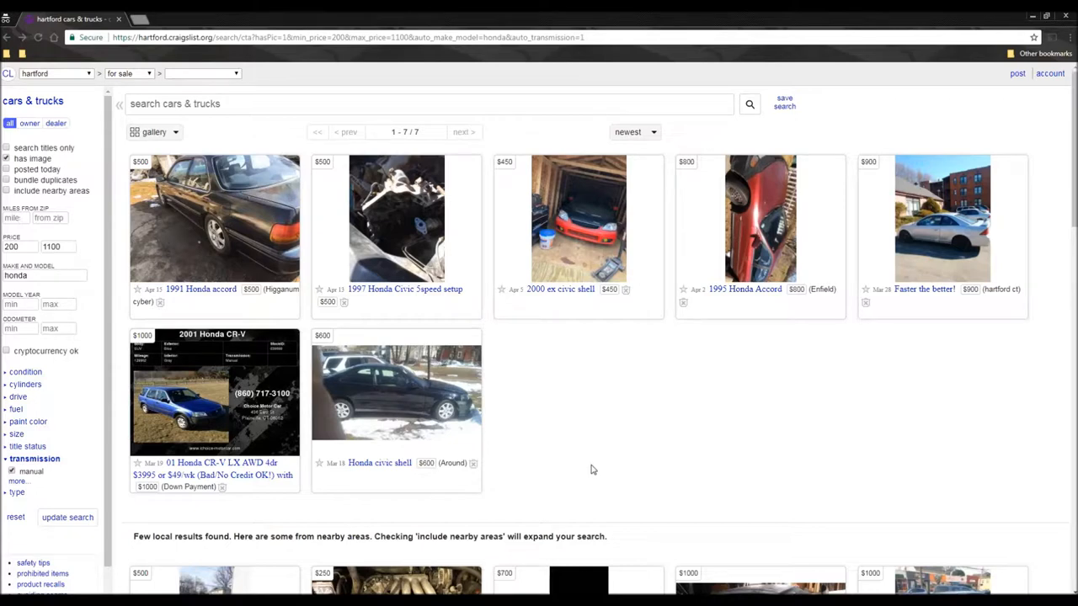
{"action": "mouse_move", "coordinate": [590, 469]}
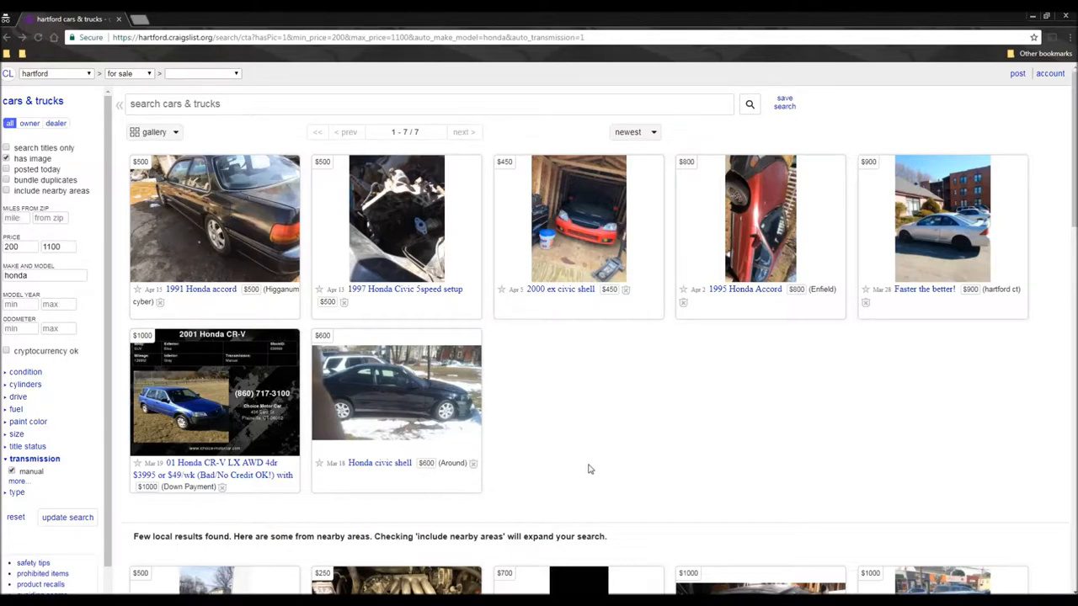